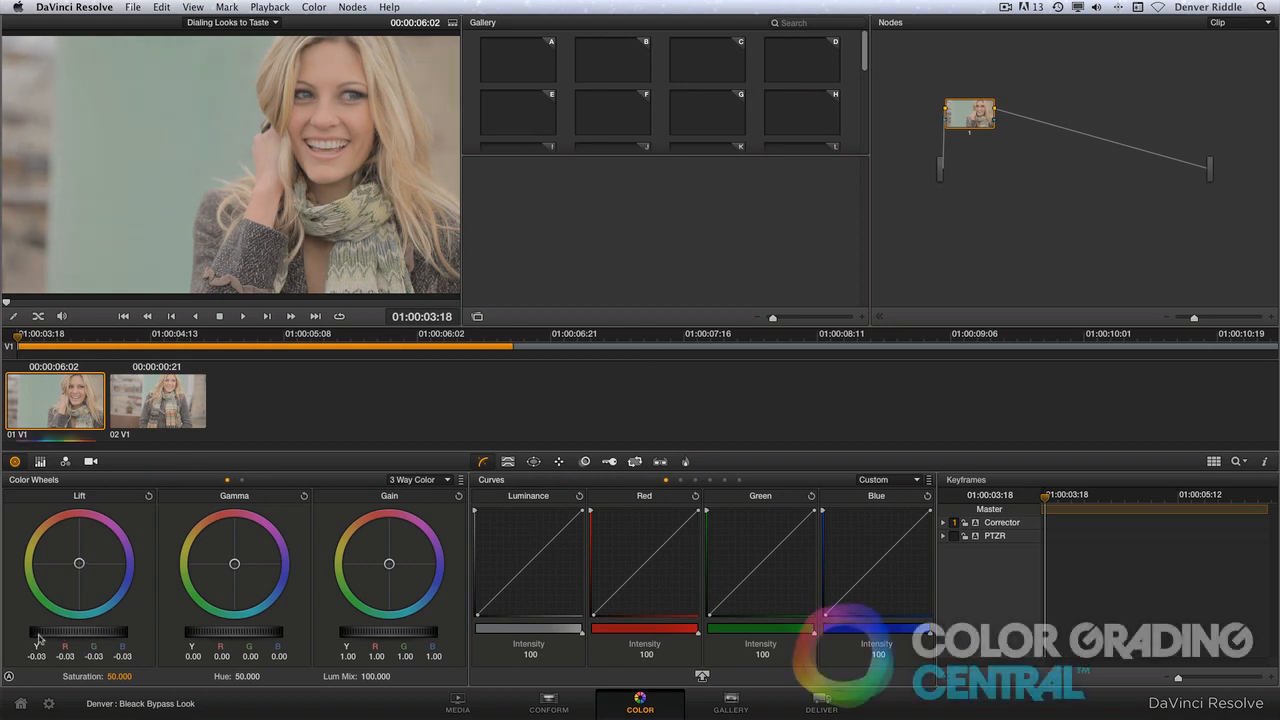
Add serial node 2 after the existing corrector node.
left_click_drag(80, 632, 20, 632)
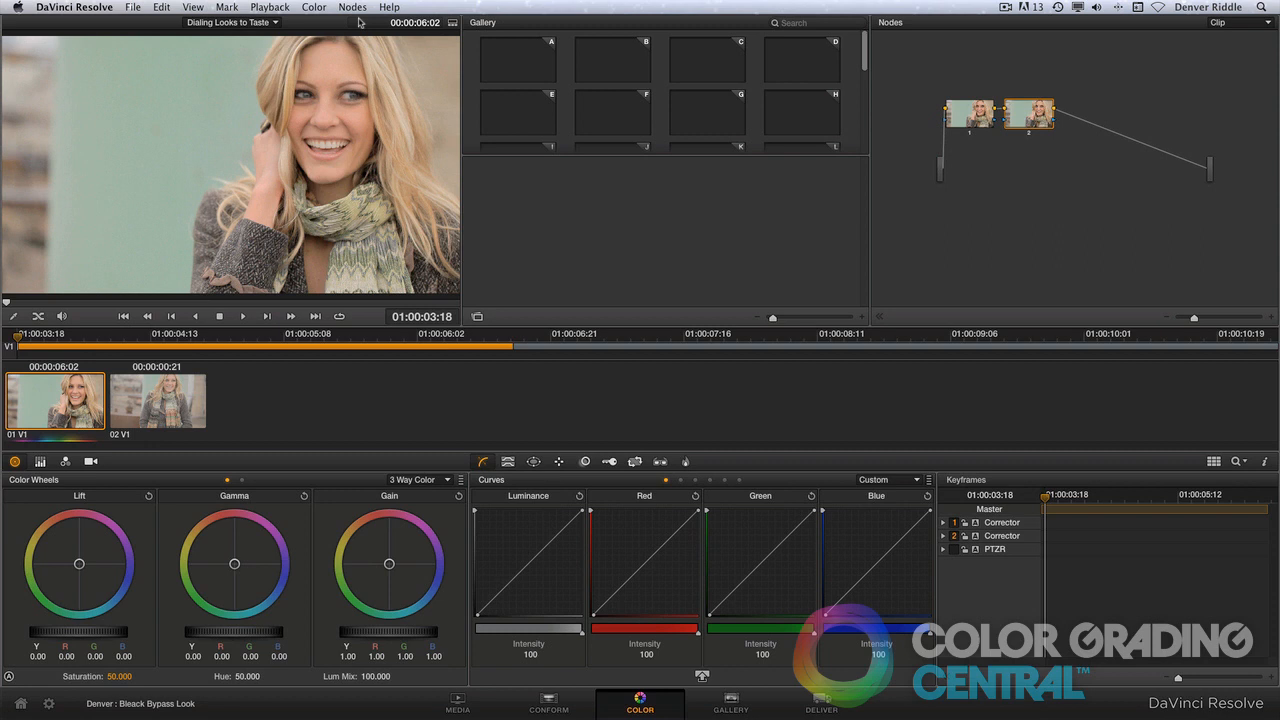
Add serial nodes from the Nodes menu, then select node 2 for the contrast boost.
left_click(352, 8)
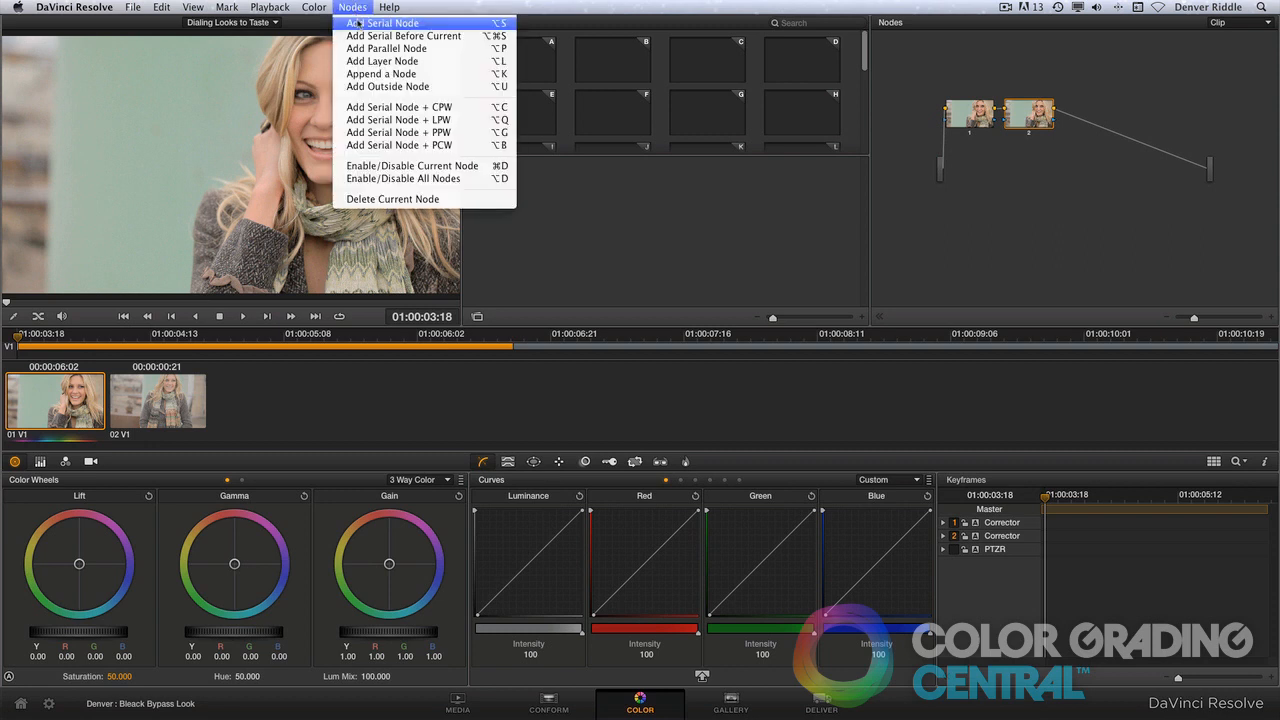
left_click(382, 24)
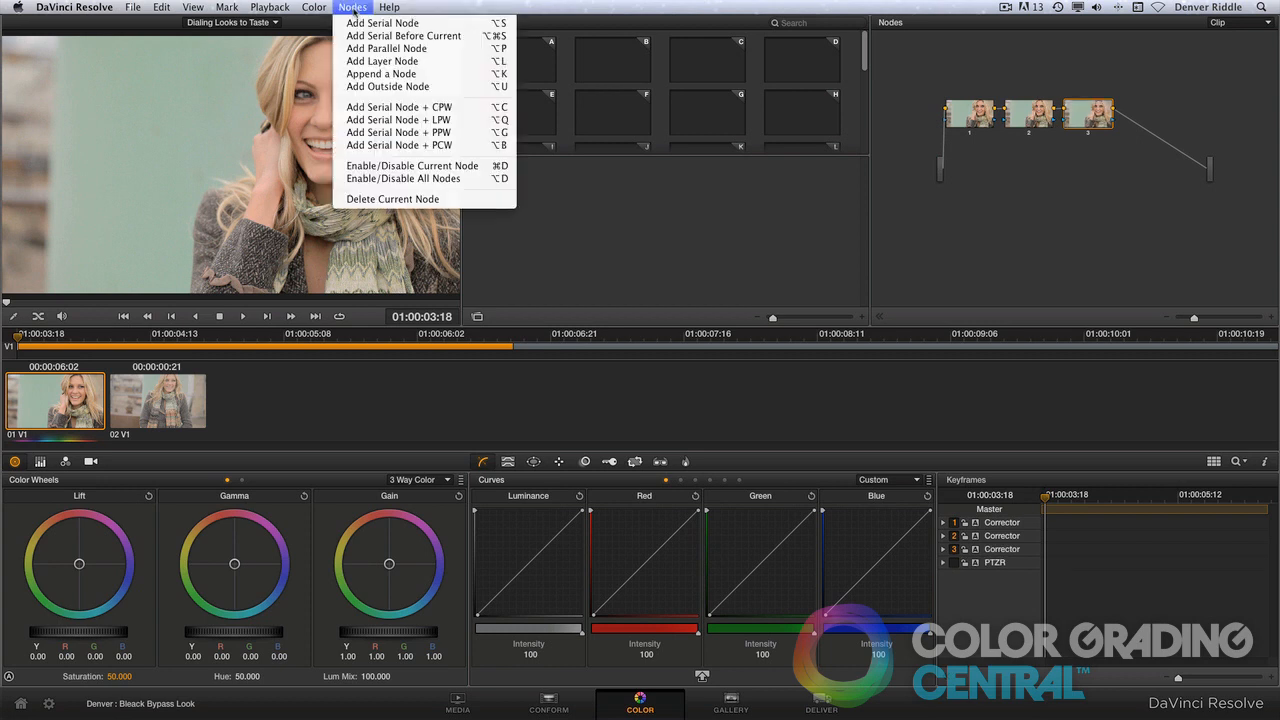
left_click(382, 22)
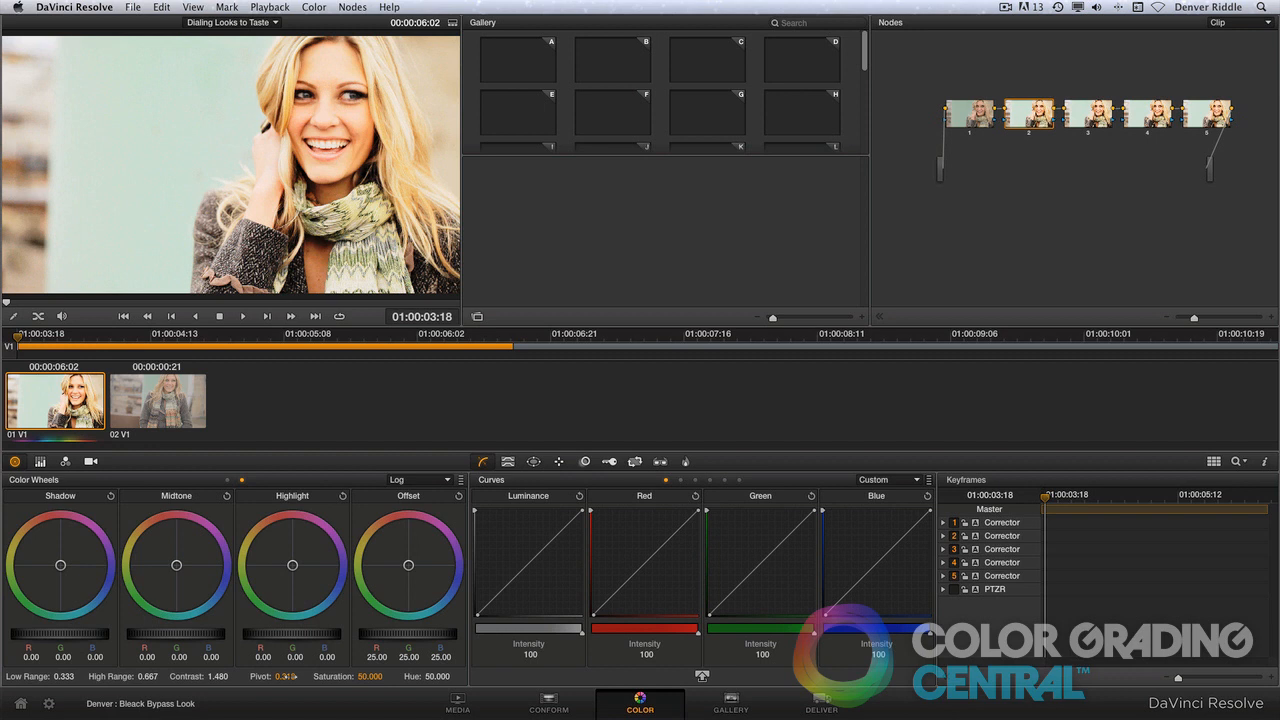
left_click(1028, 112)
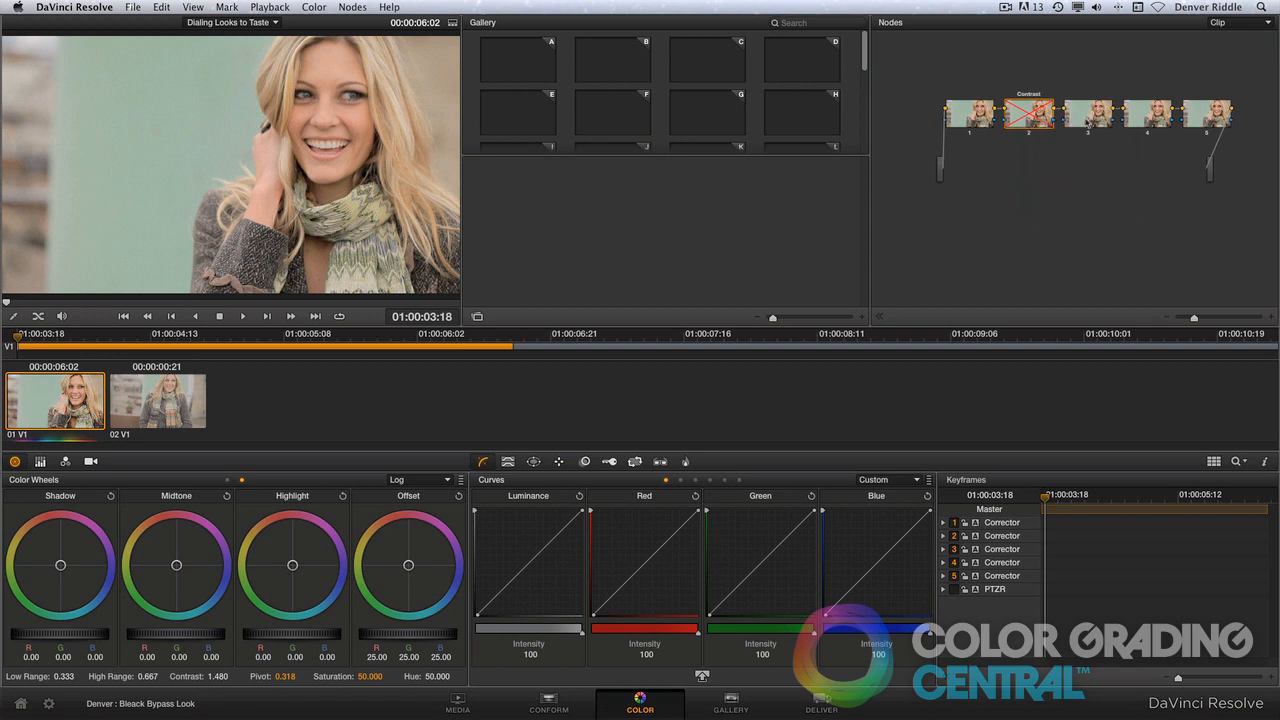
On node 3, switch to 3-Way Color and push Lift, Gamma and Gain toward a teal cast.
left_click(416, 480)
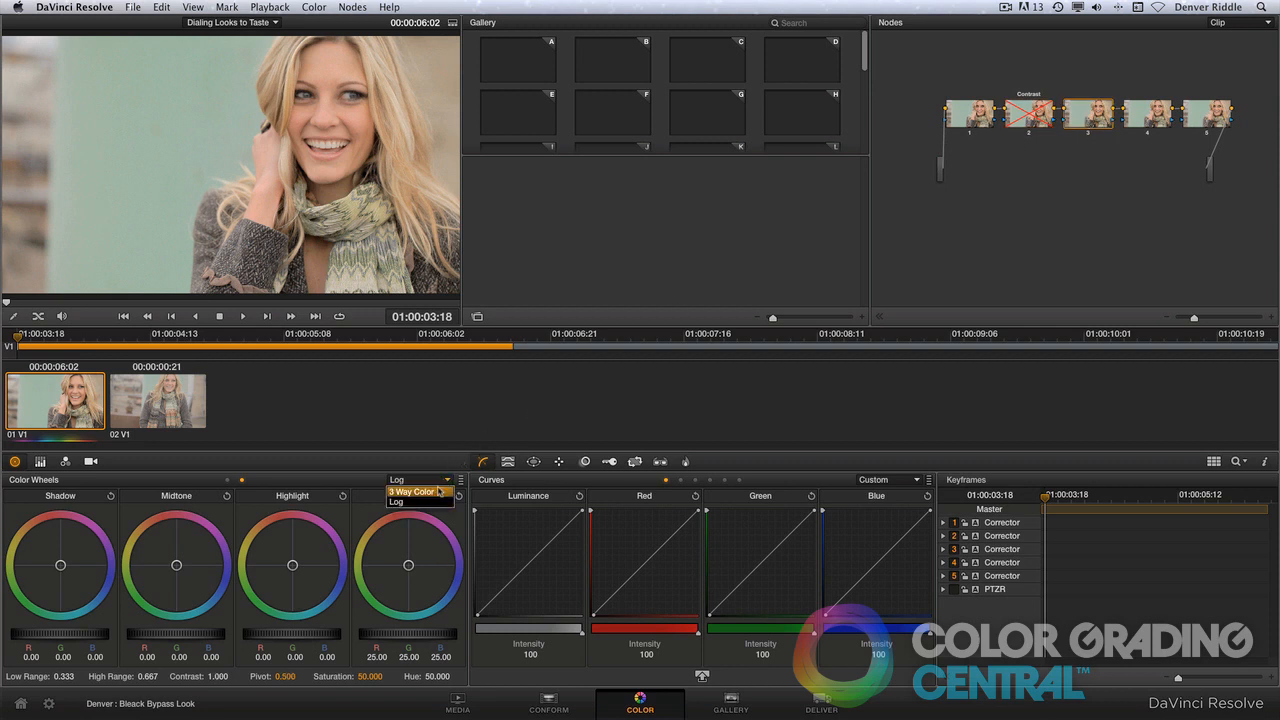
left_click(408, 492)
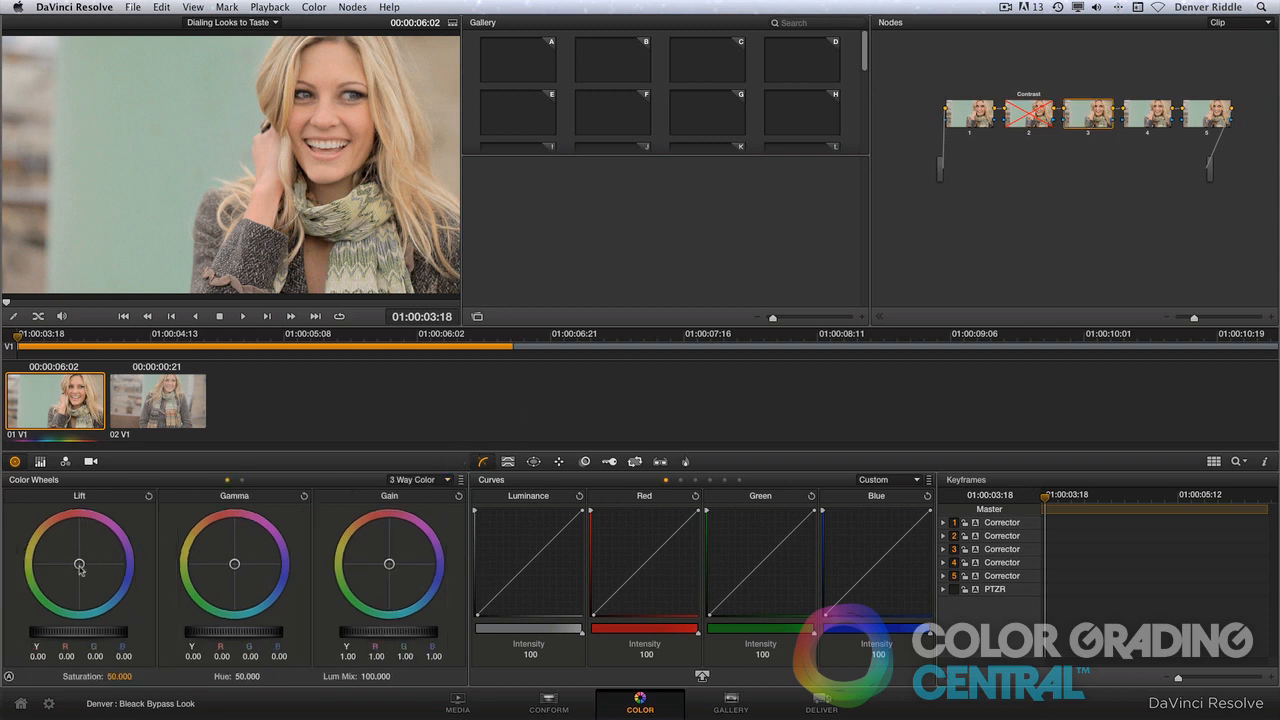
left_click_drag(80, 564, 80, 578)
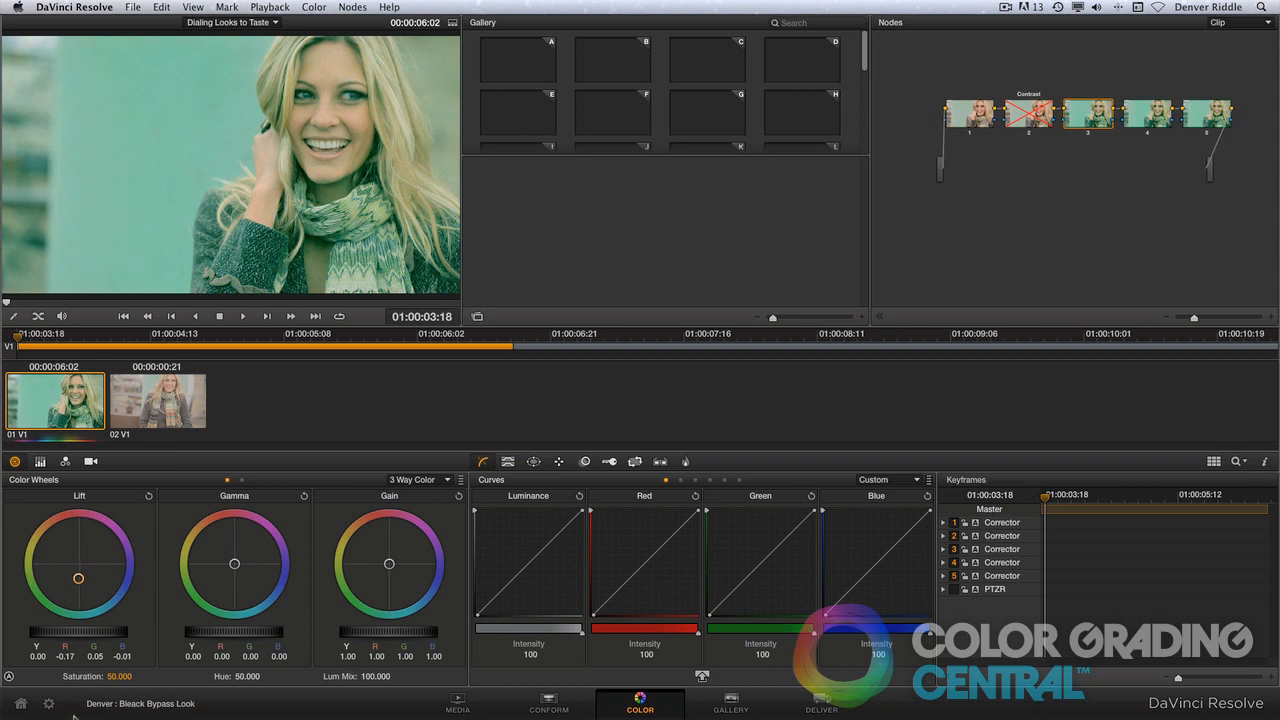
left_click_drag(232, 564, 232, 556)
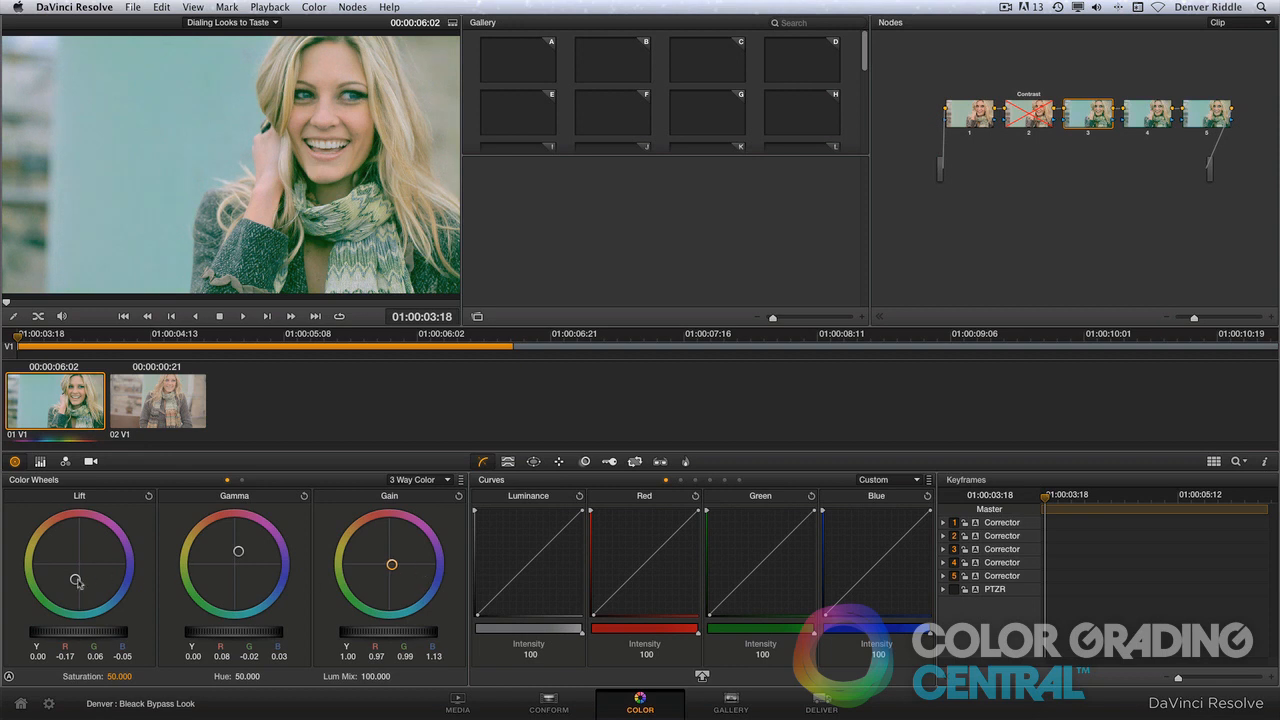
left_click_drag(78, 560, 74, 584)
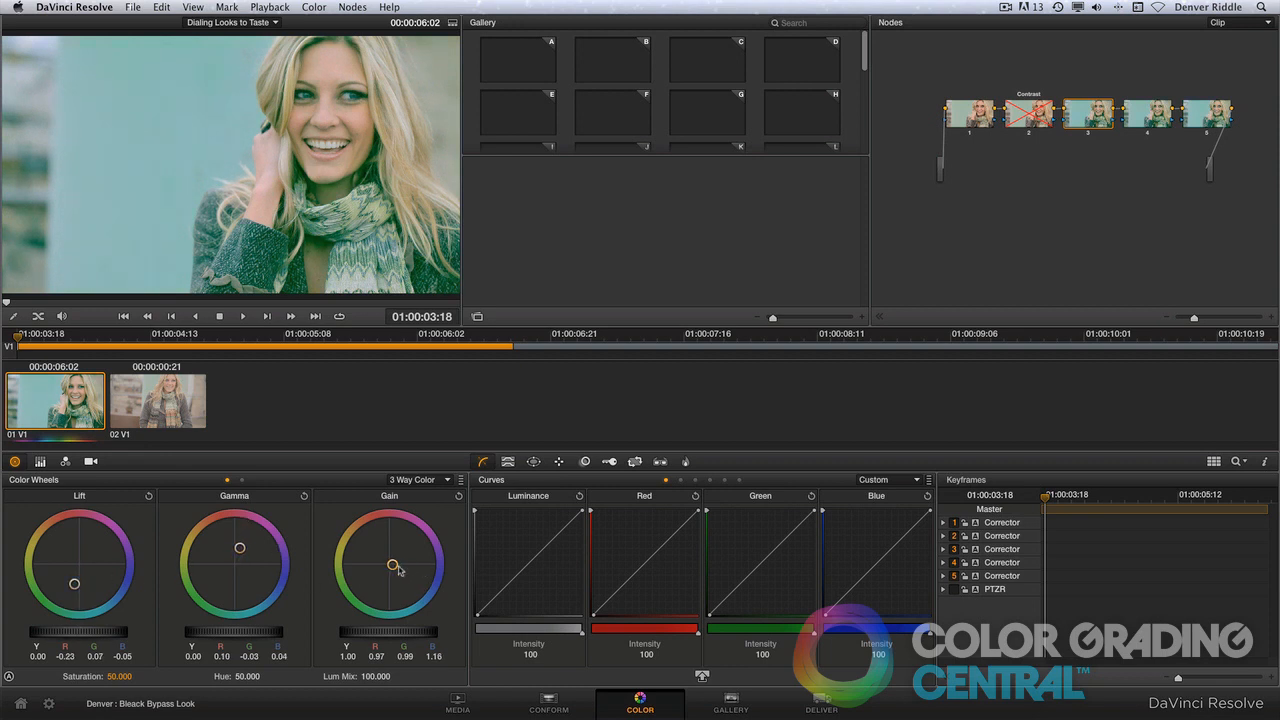
left_click_drag(392, 564, 410, 568)
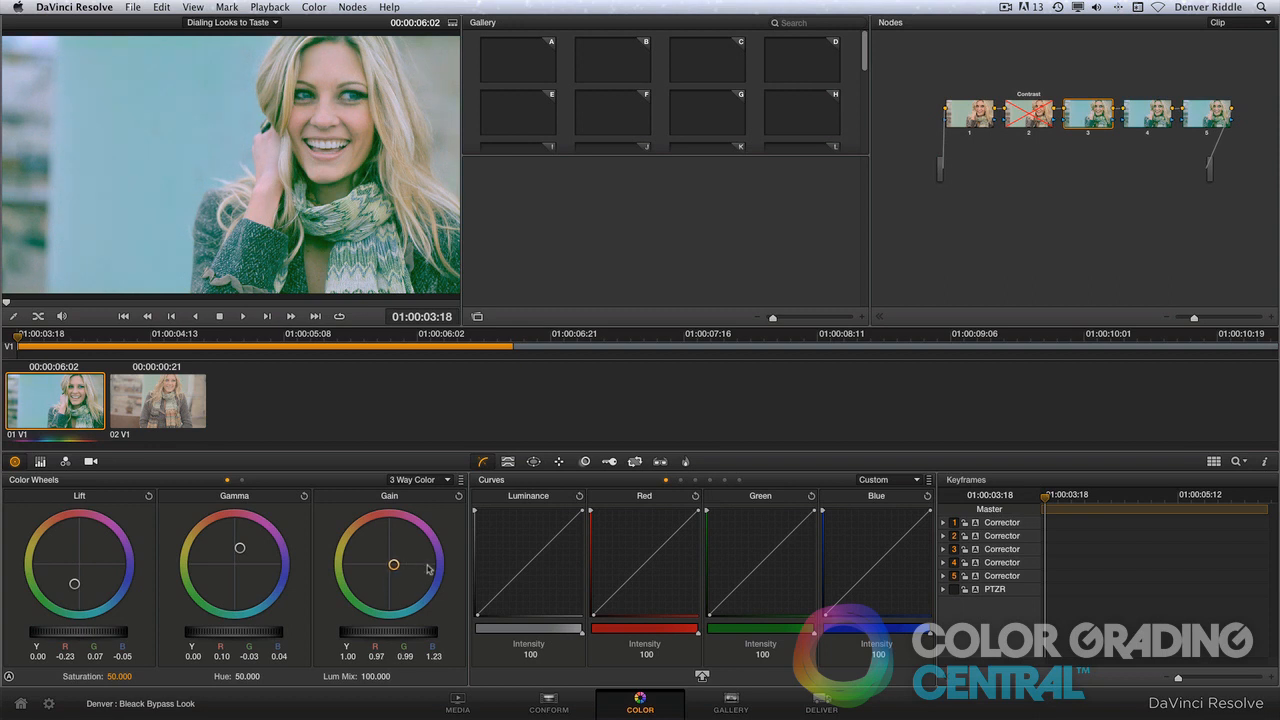
left_click(1088, 114)
type("Color Treatment")
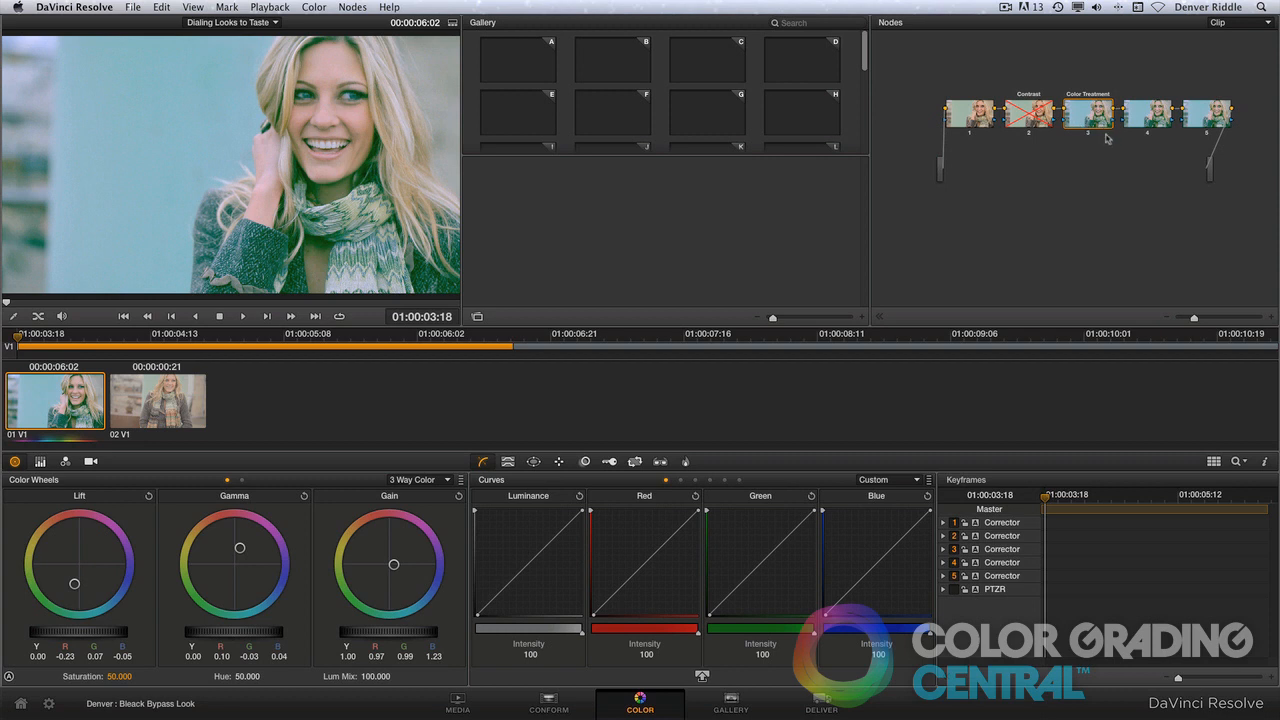
Select node 4 and drop its Saturation to 0 for a black-and-white step.
left_click(1088, 112)
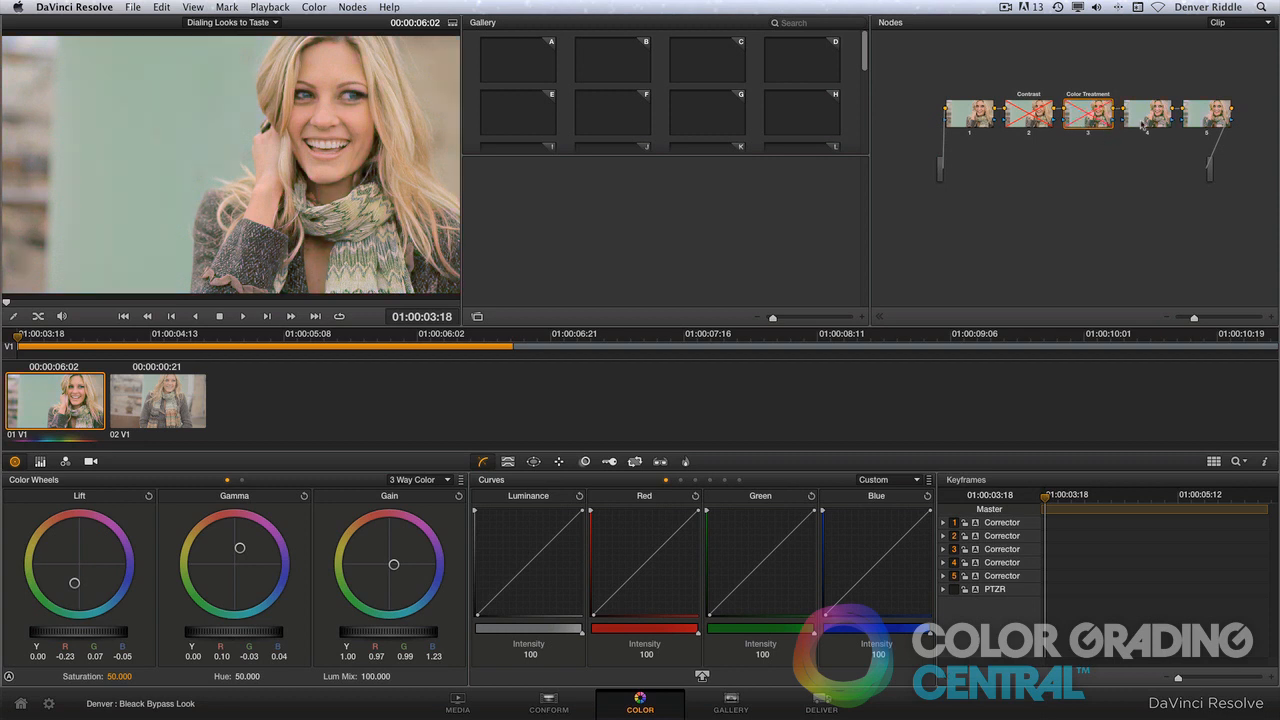
left_click(1146, 112)
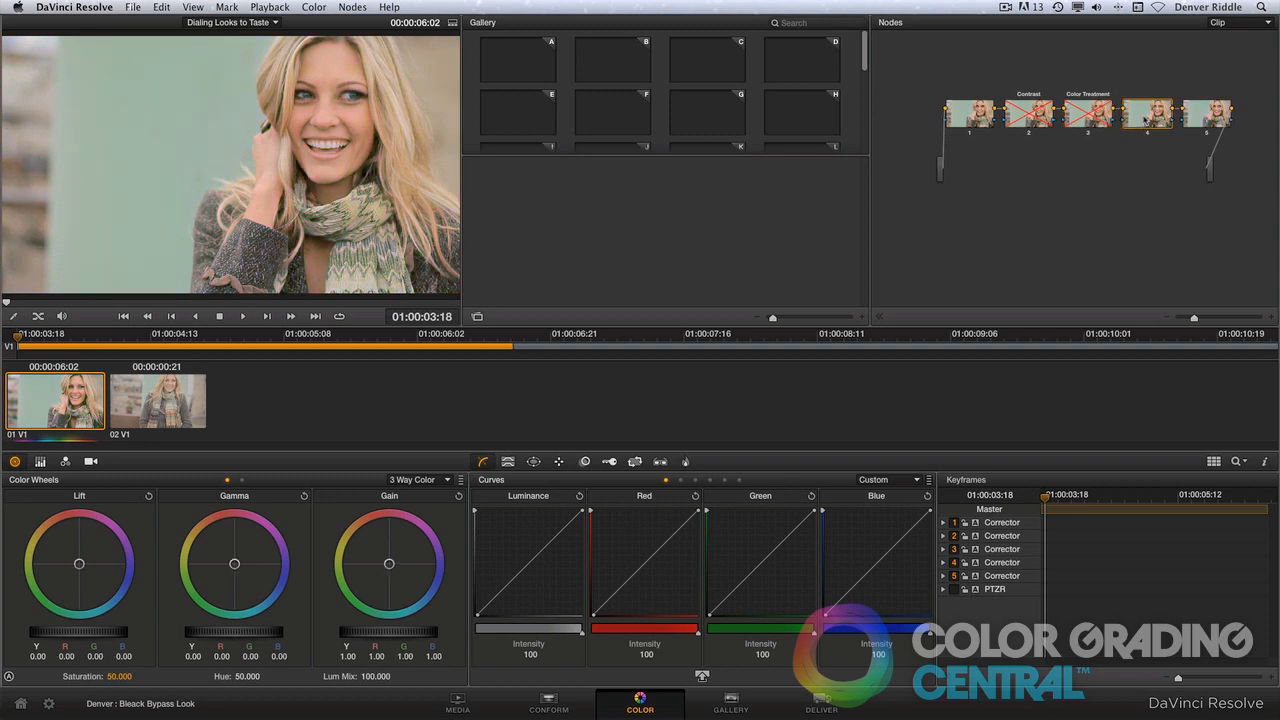
left_click(1148, 112)
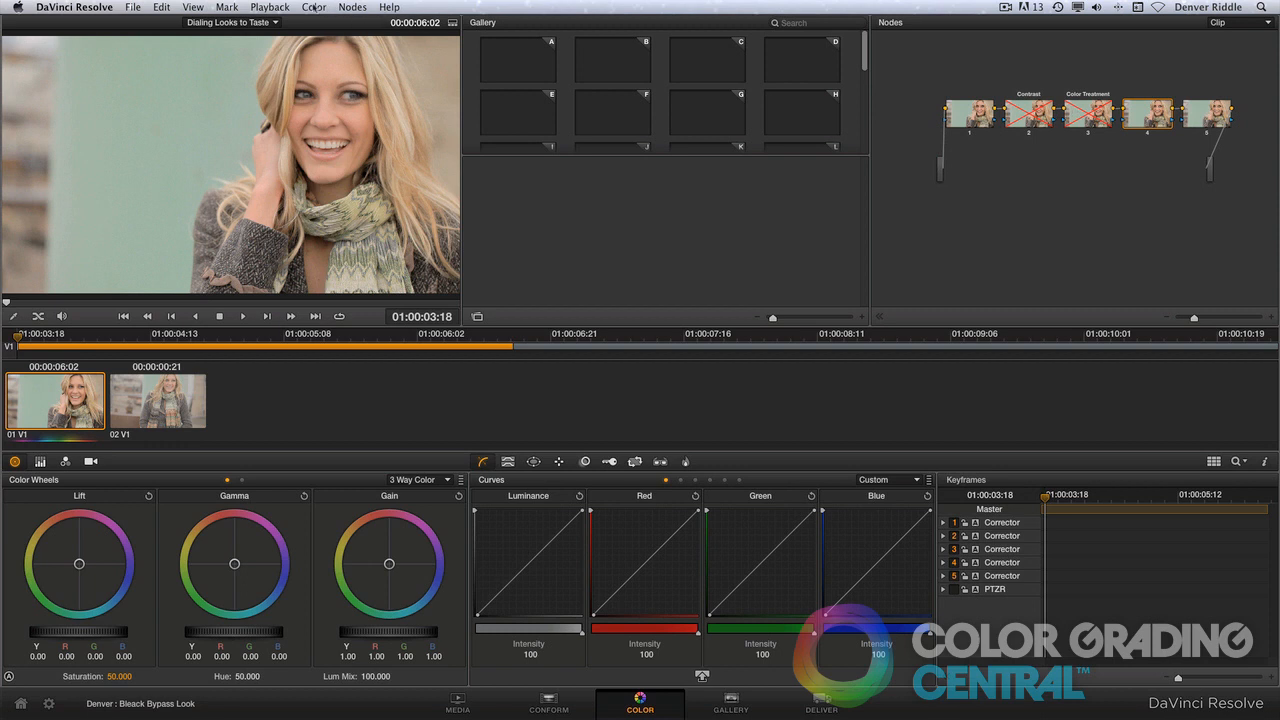
left_click(314, 8)
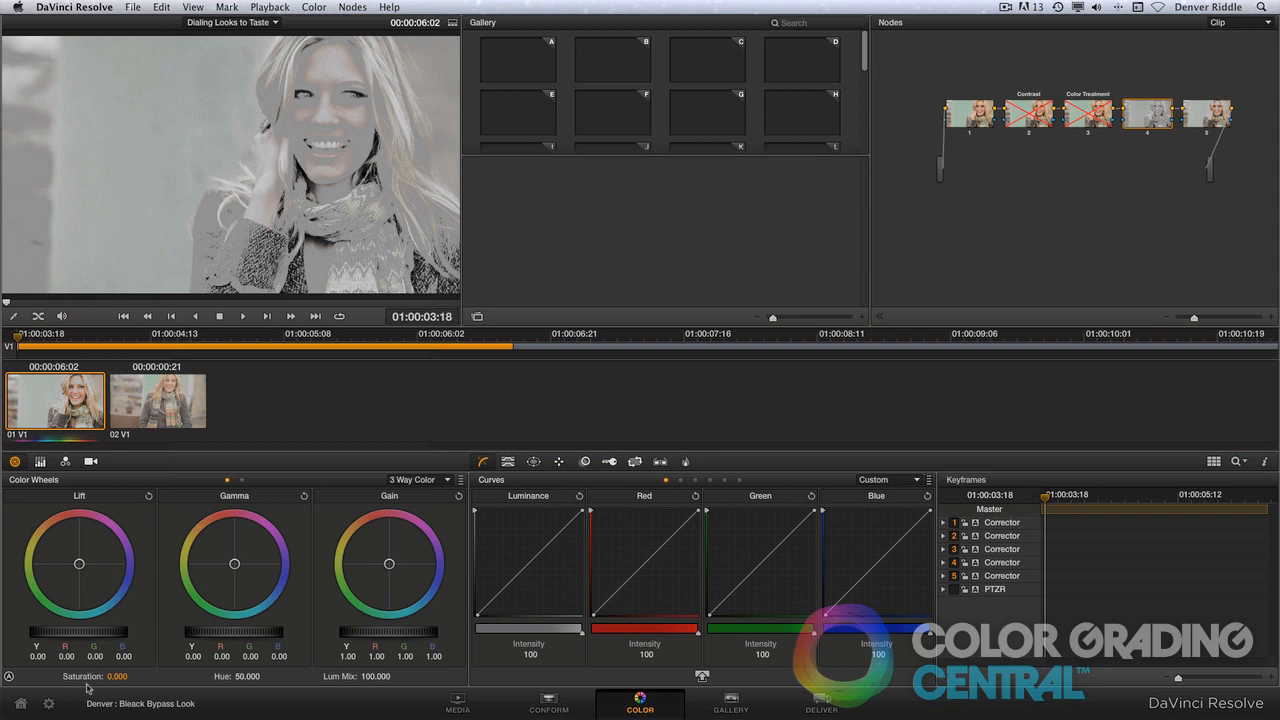
mouse_move(220, 10)
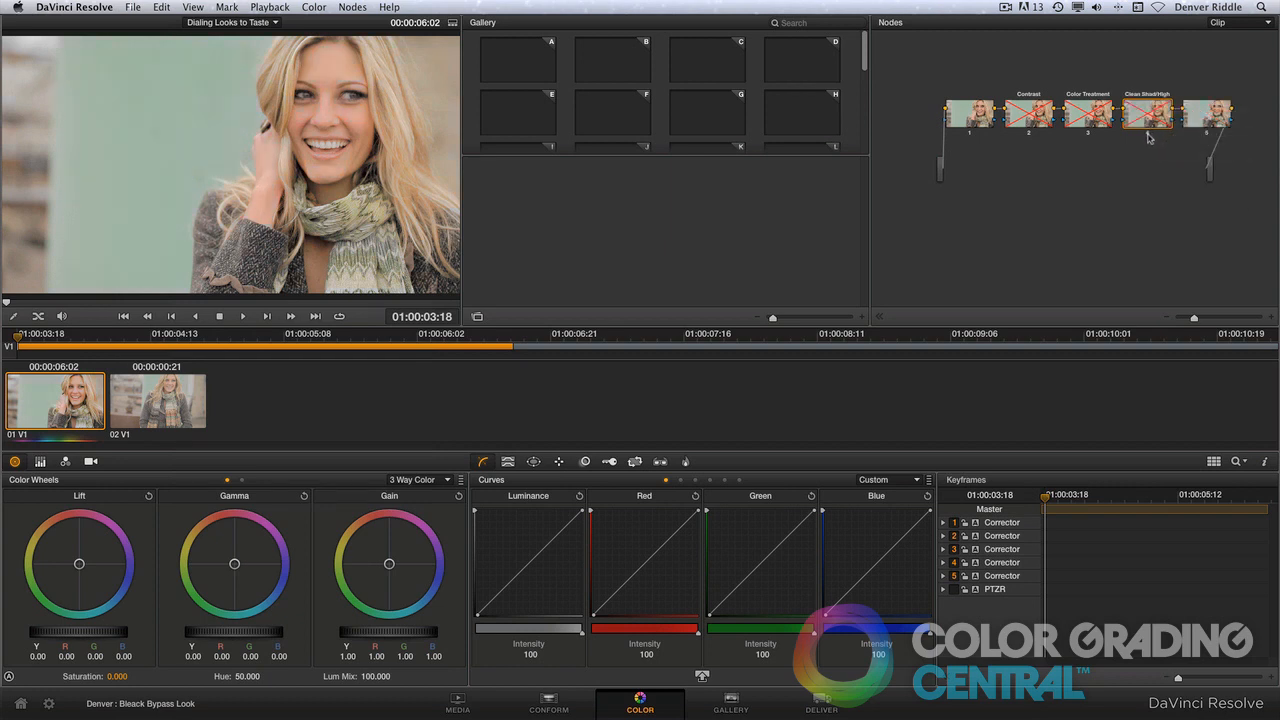
From node 5's face window, add an Outside Node to grade the surrounding area.
left_click(1204, 112)
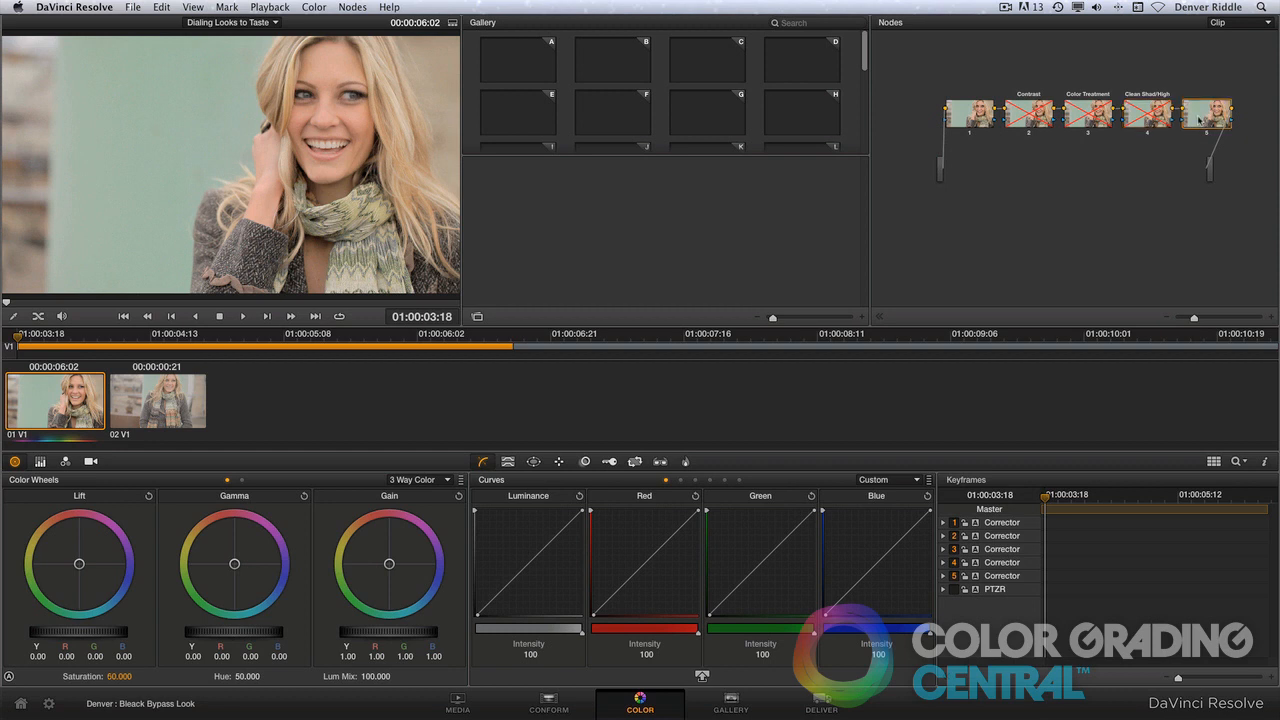
left_click(532, 460)
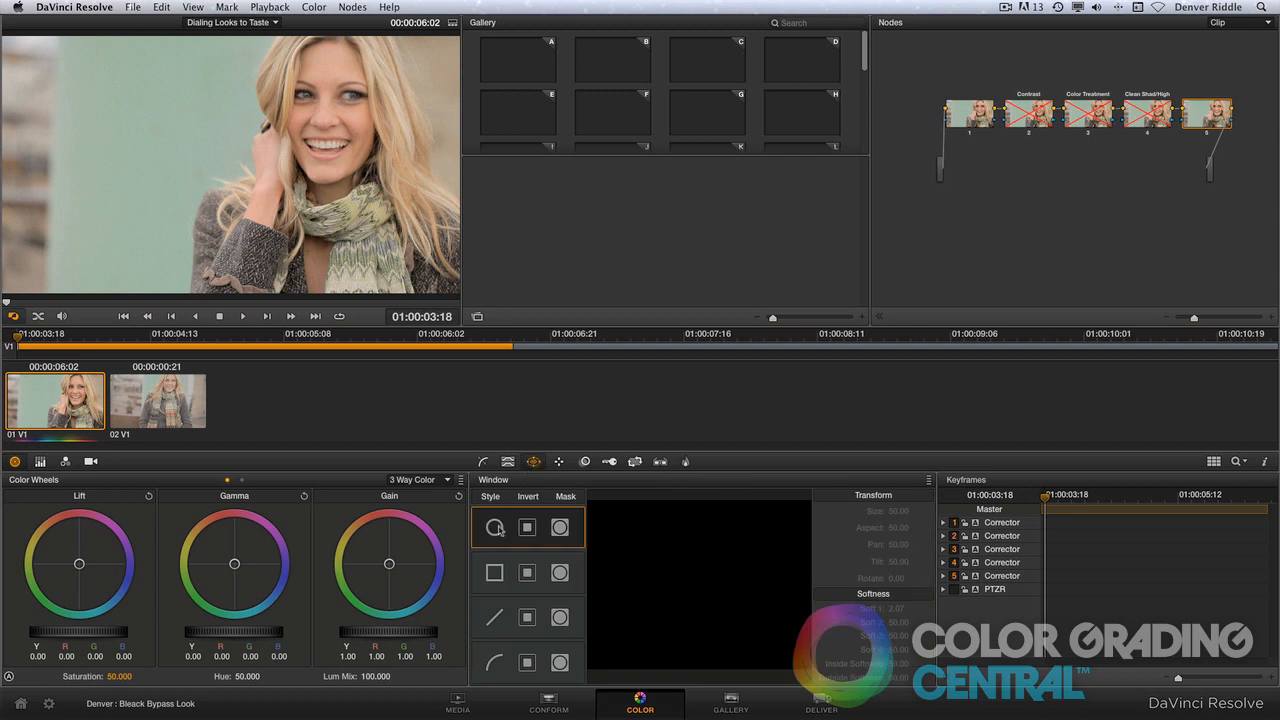
left_click(492, 528)
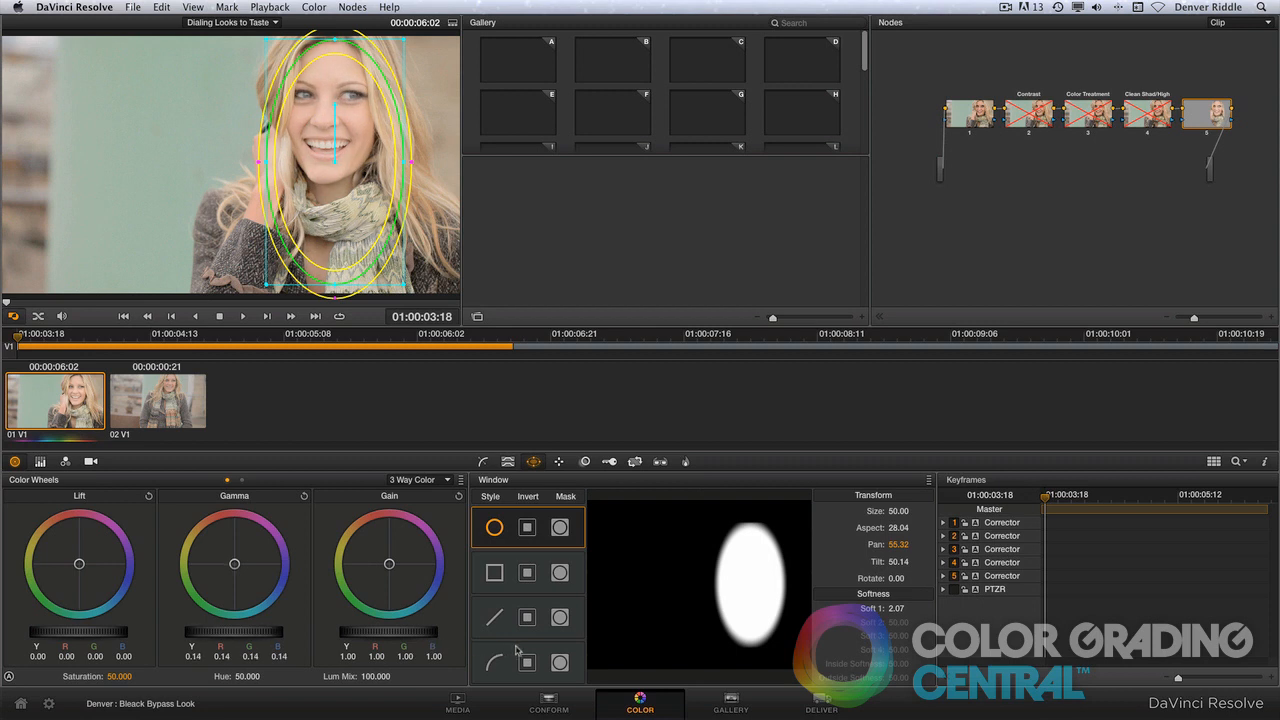
left_click(352, 8)
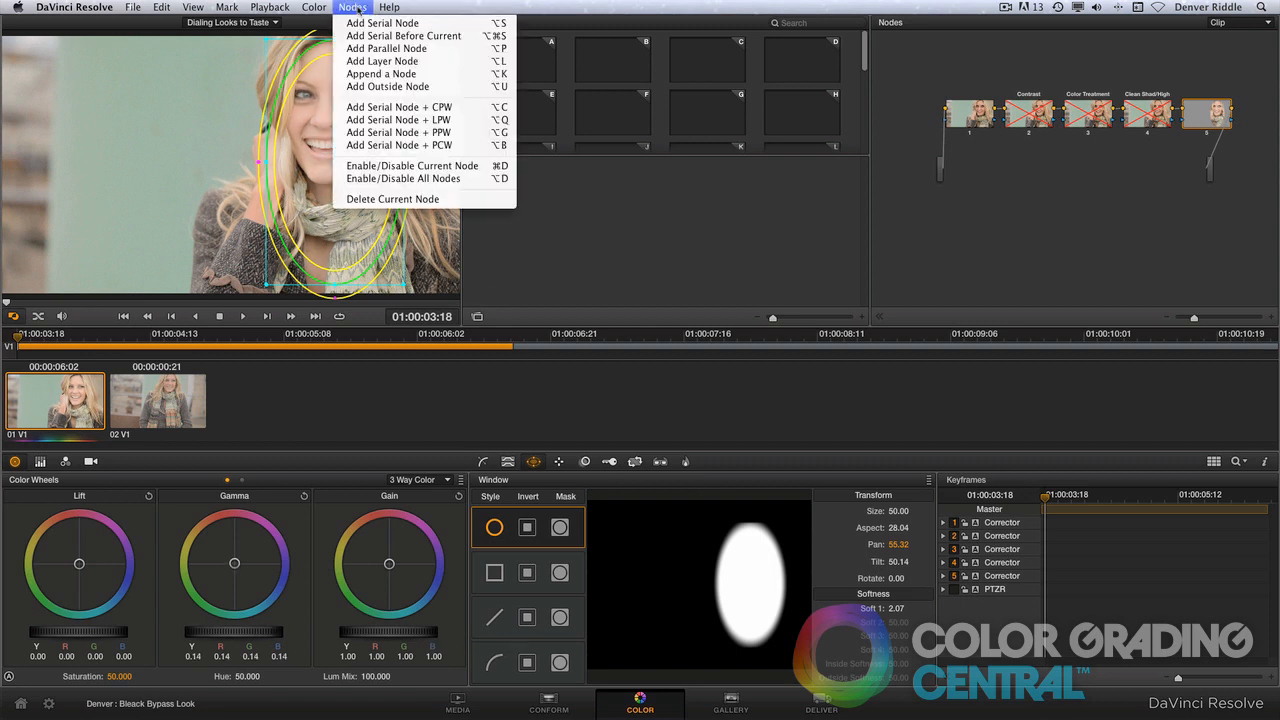
left_click(388, 86)
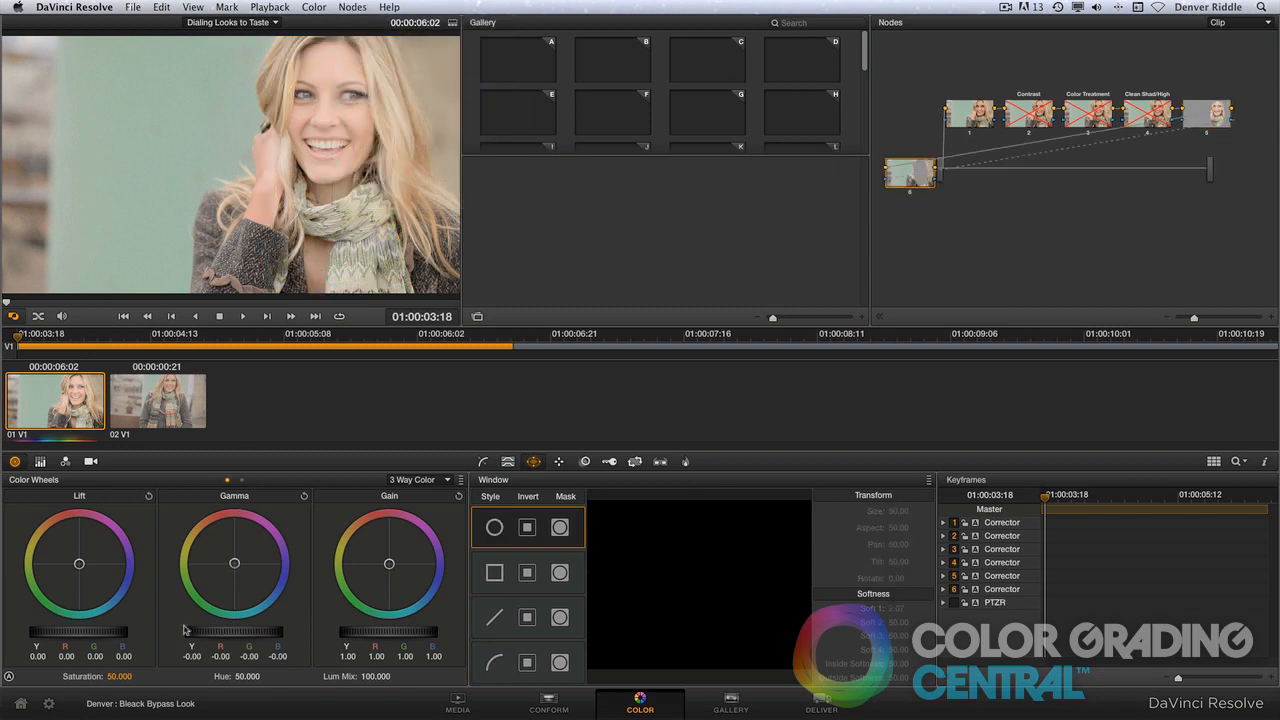
Pull Lift and Gamma down outside the face, then soften and widen the oval window edge.
left_click_drag(270, 632, 232, 632)
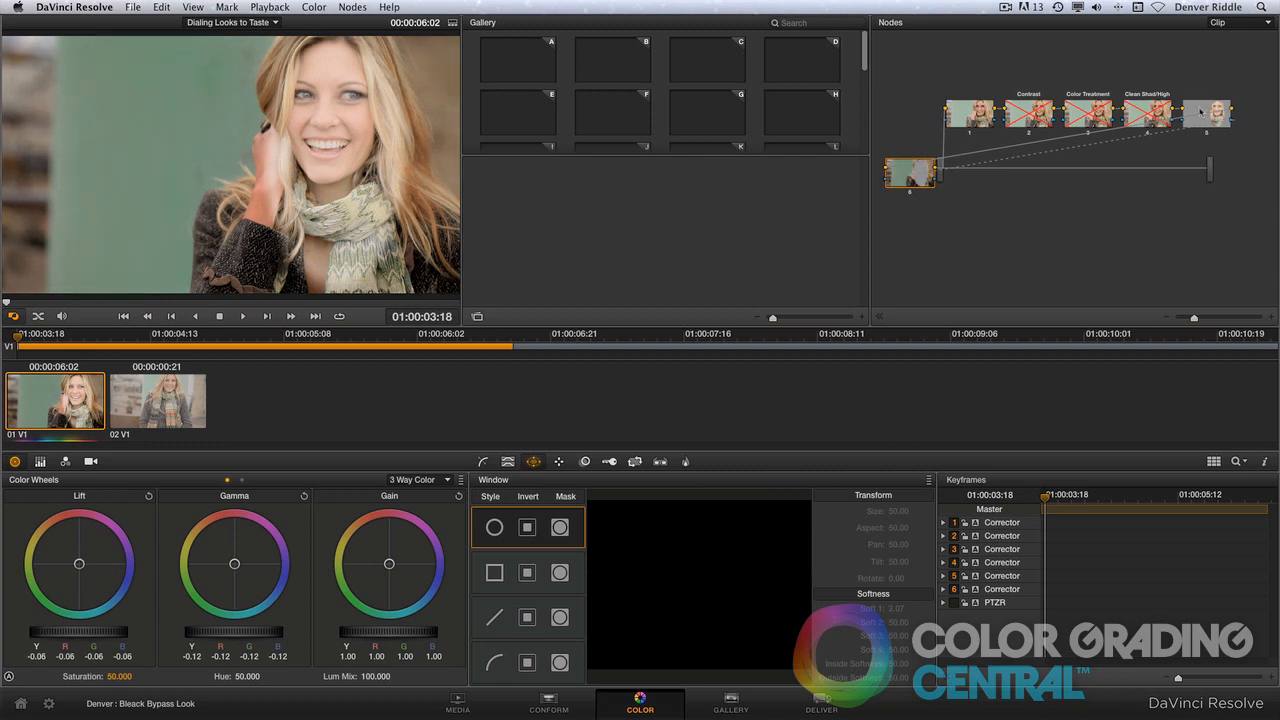
left_click(492, 528)
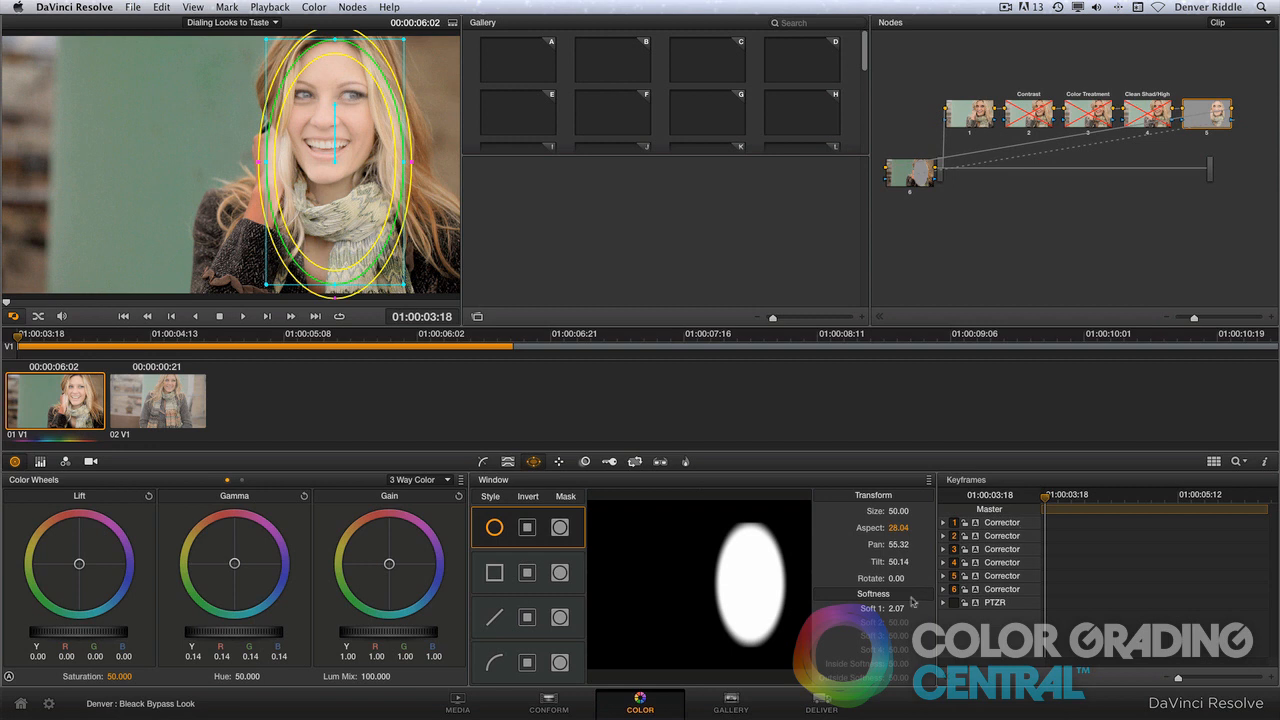
left_click_drag(890, 608, 910, 600)
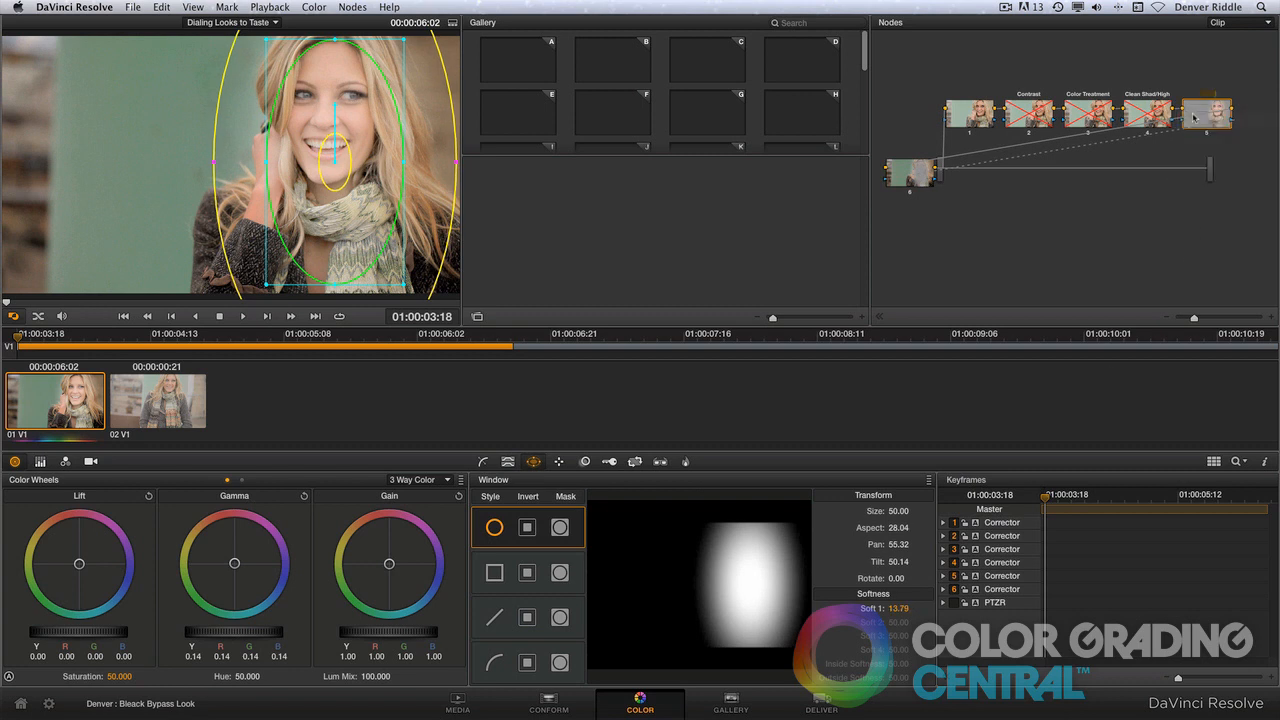
left_click(1208, 112)
type("Lighting")
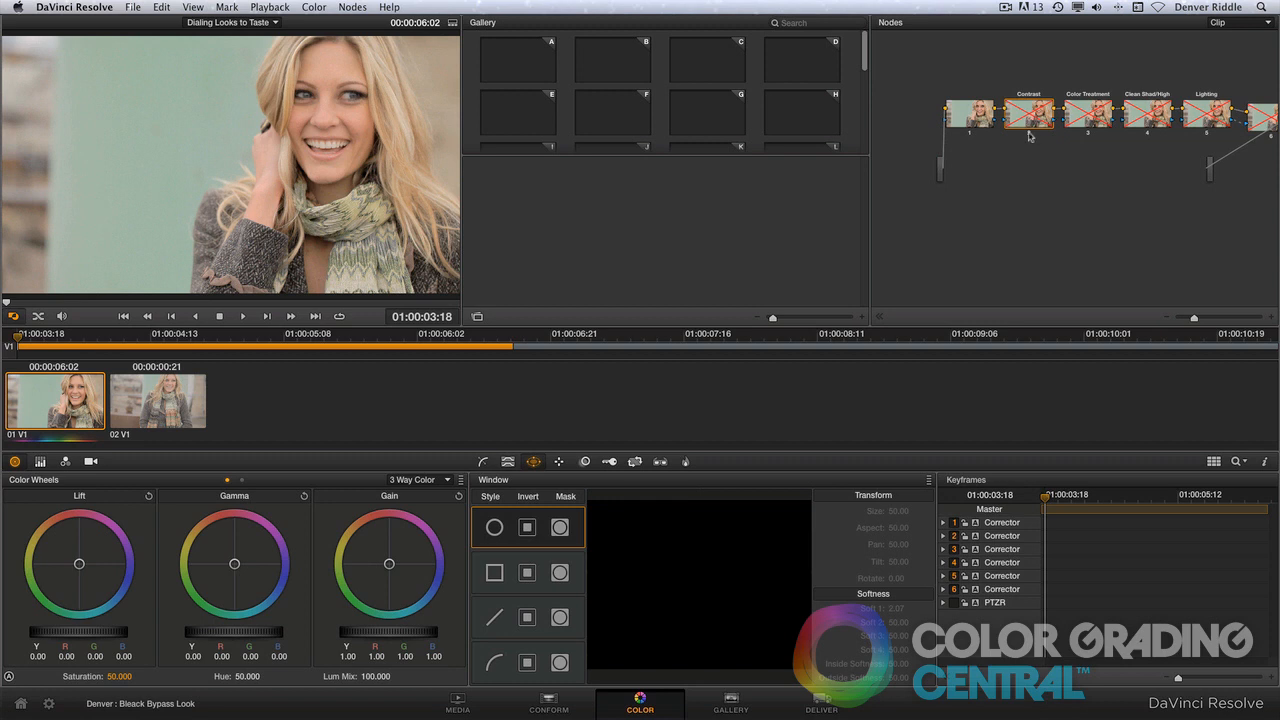
On the Contrast node, reduce Key Output Gain below 1.0 for a partial effect.
left_click(1028, 112)
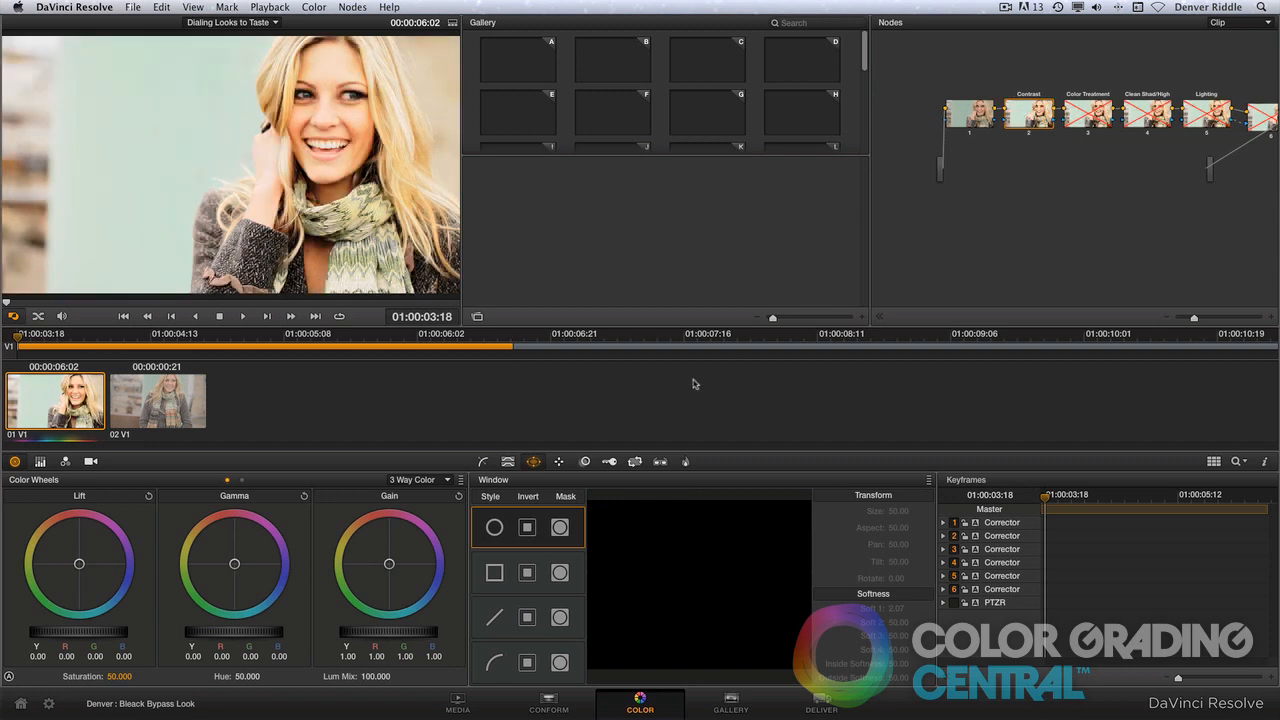
left_click(608, 460)
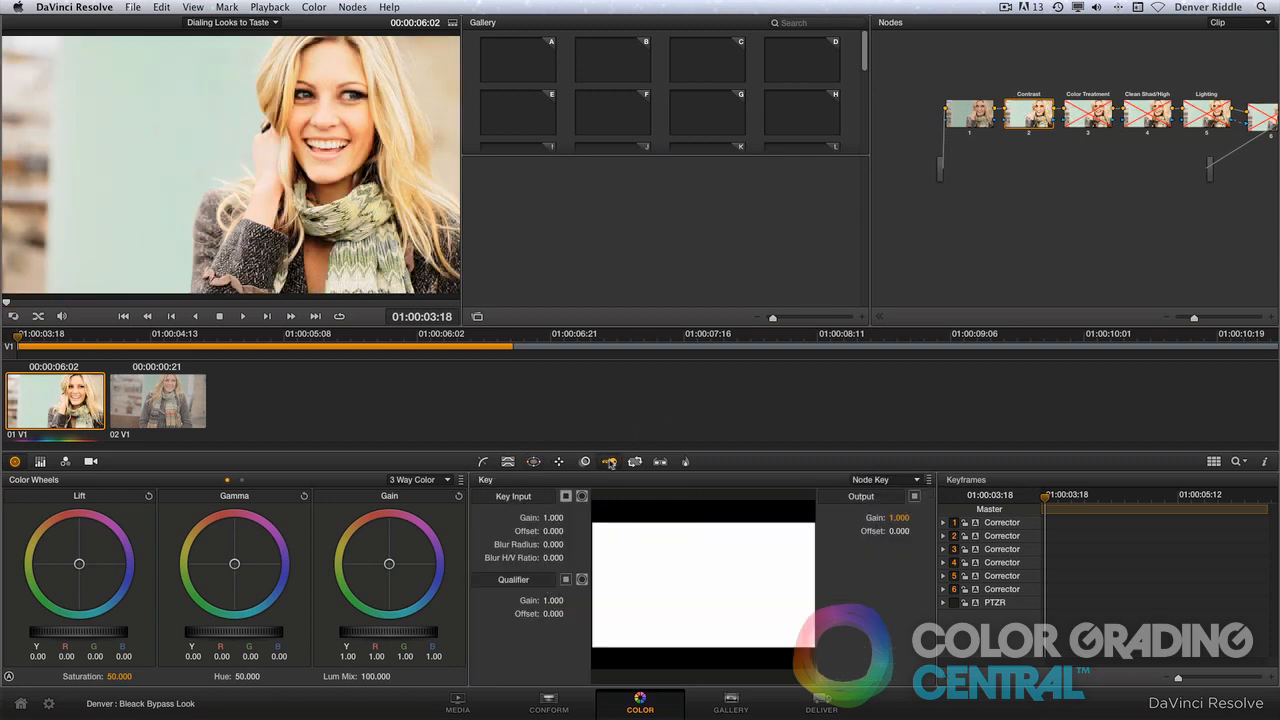
left_click(610, 460)
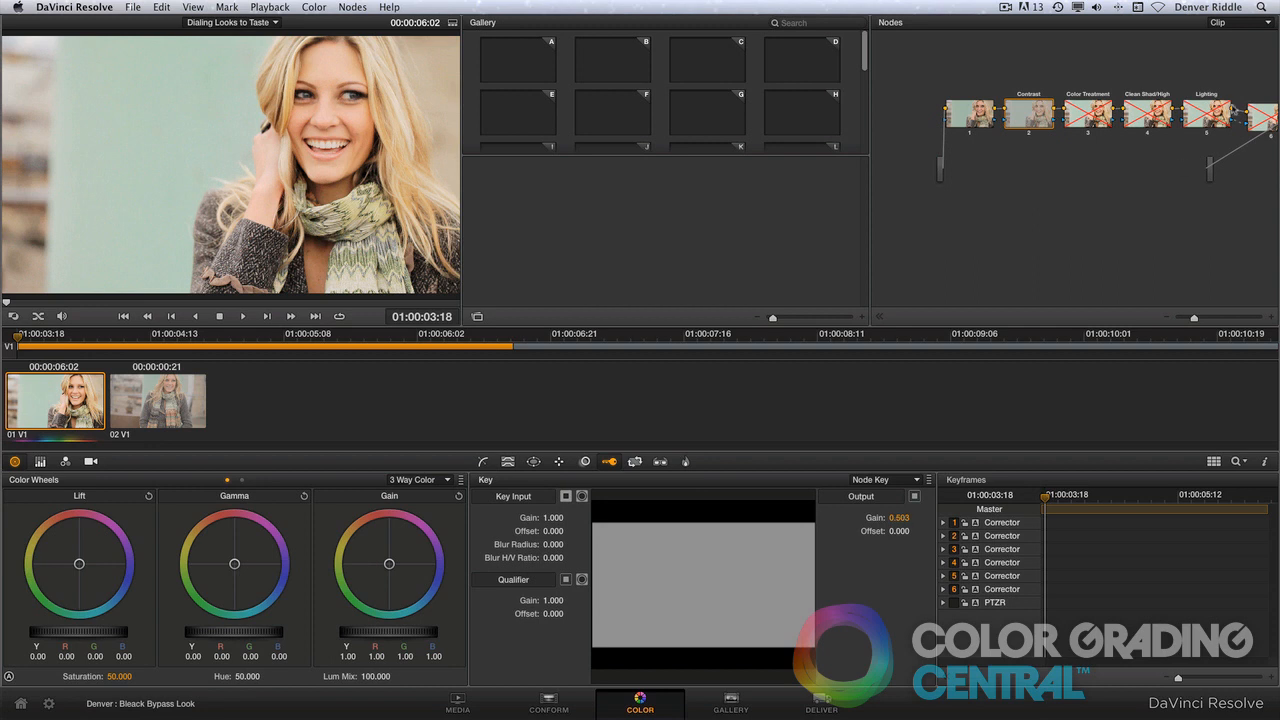
On the Color Treatment node, lower Key Output Gain to soften the teal cast.
left_click(1088, 112)
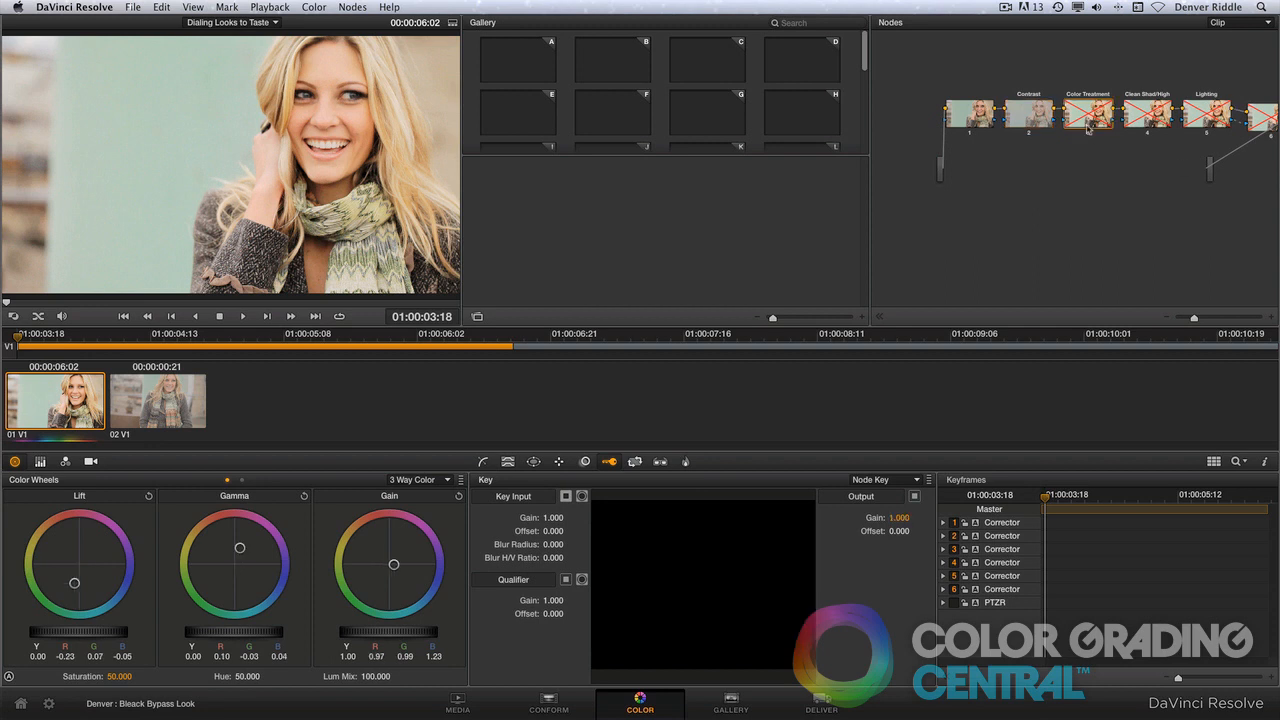
left_click(1088, 112)
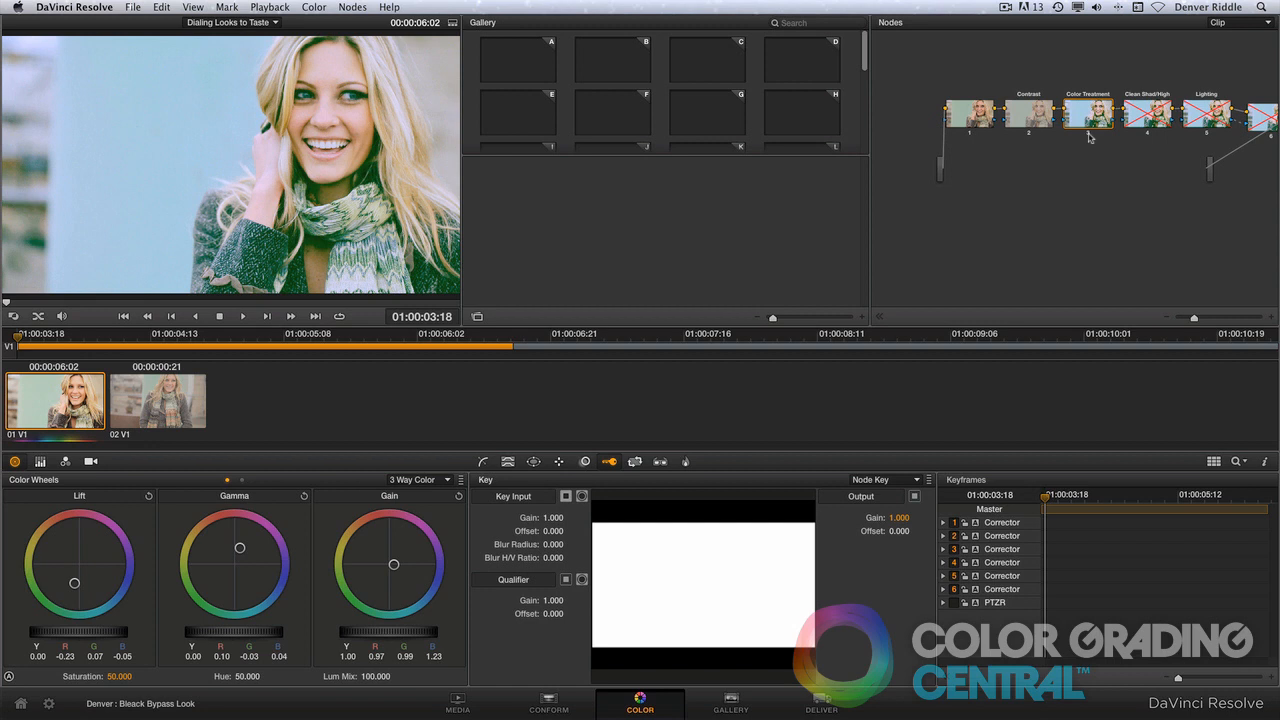
left_click(1086, 112)
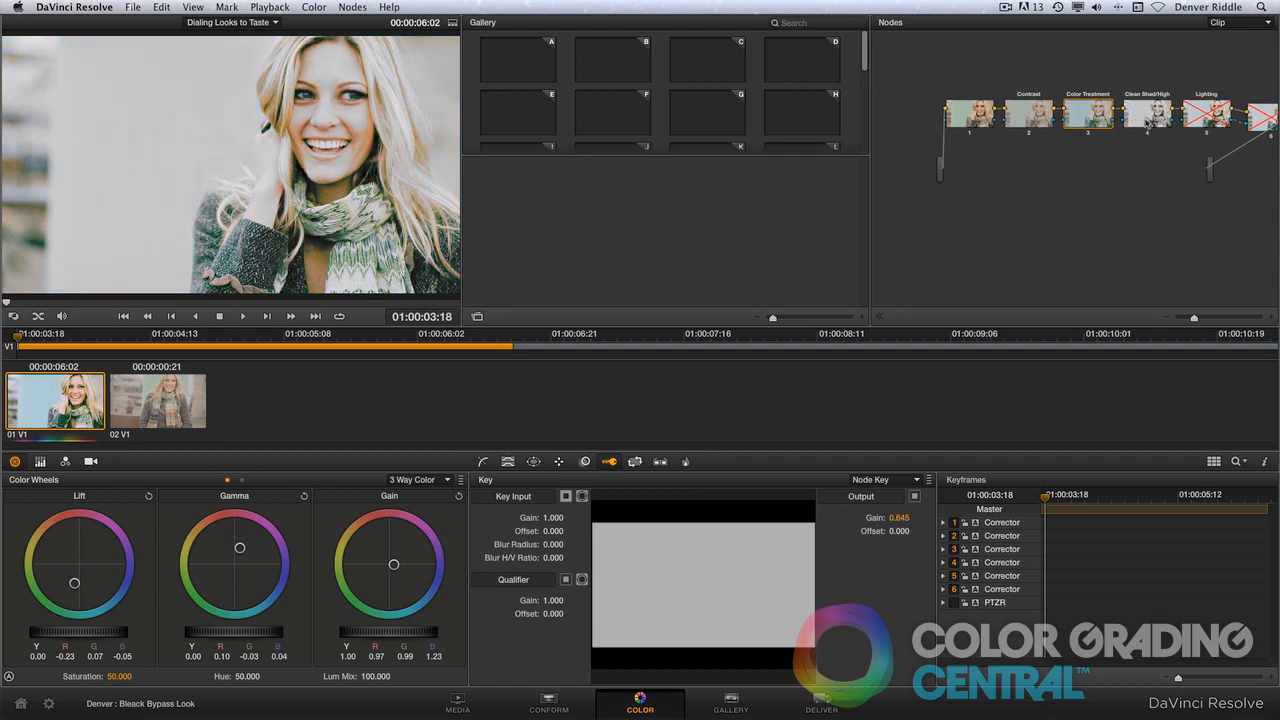
On the wash node, lower Key Output Gain, then grab a still of the look.
left_click(1148, 112)
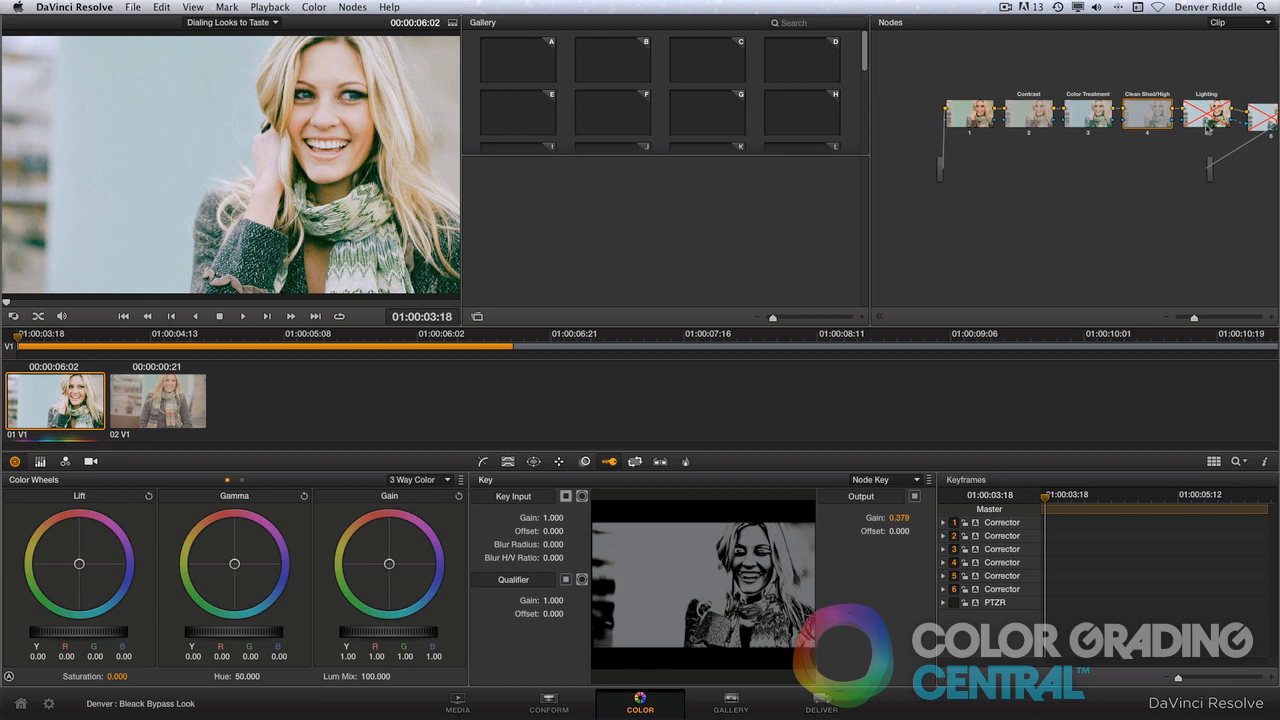
left_click(1208, 114)
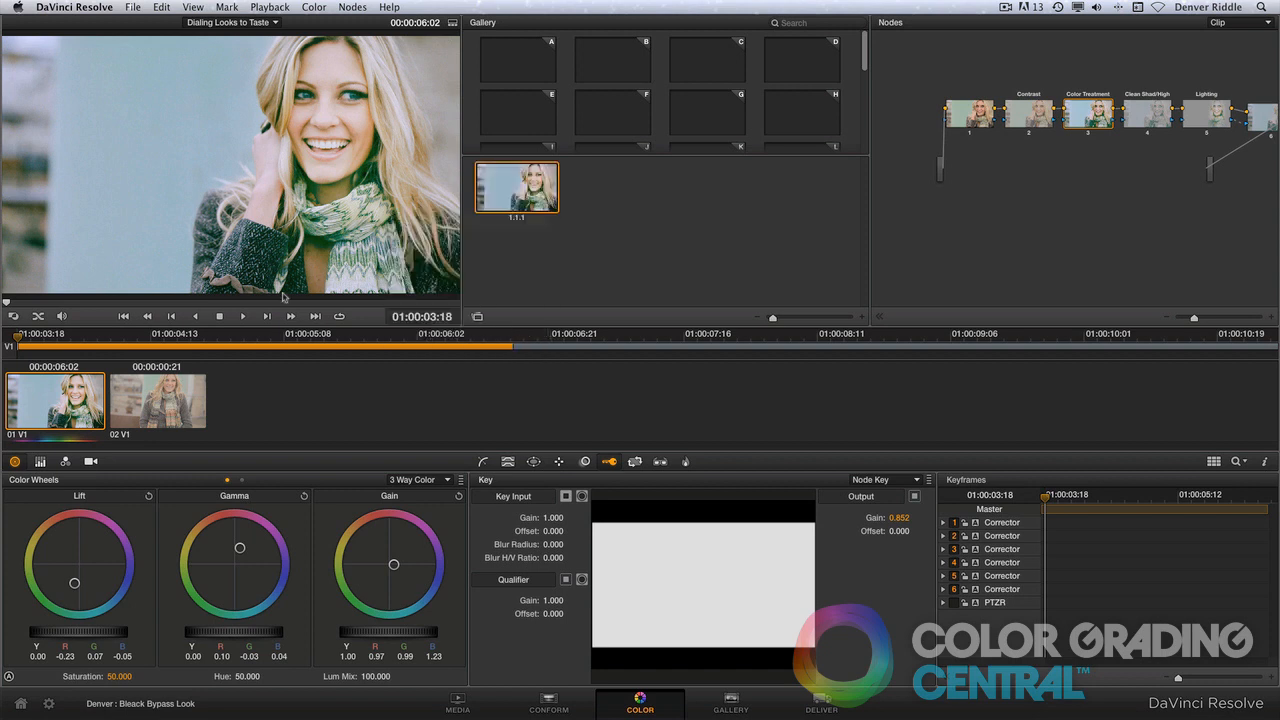
Append the saved still's node graph to clip 2 and show the power window outline.
right_click(516, 188)
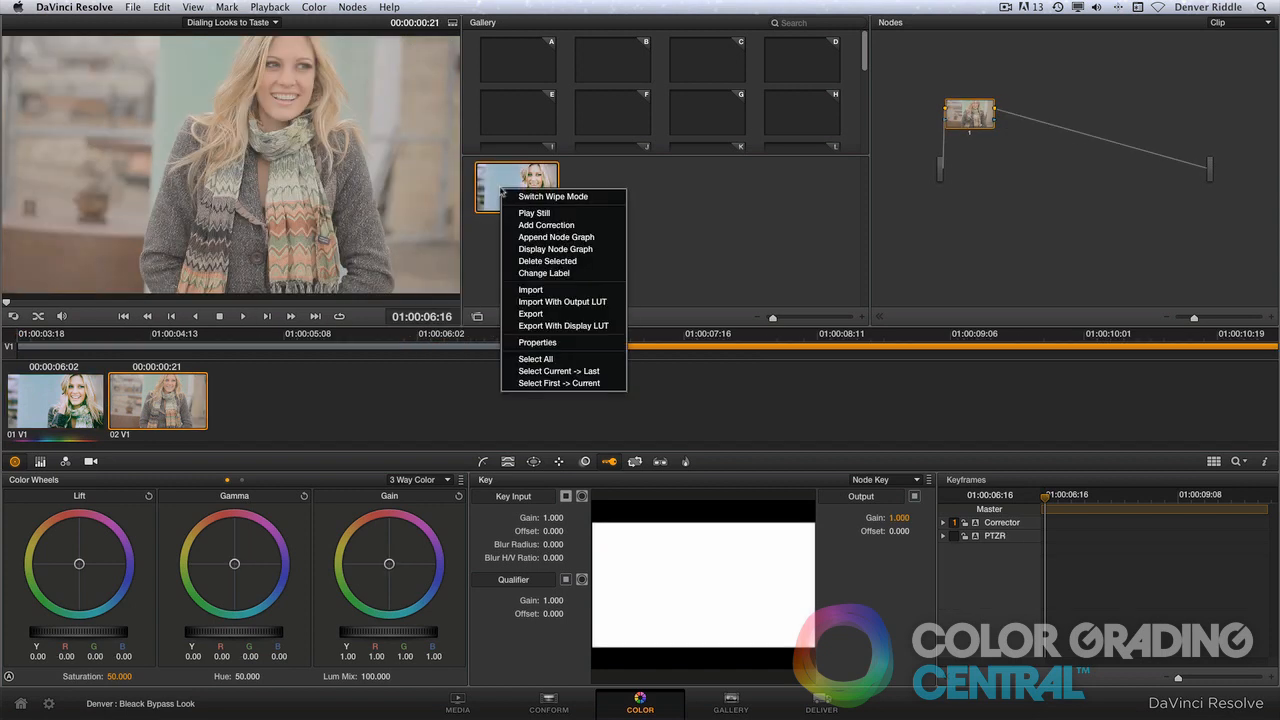
left_click(556, 236)
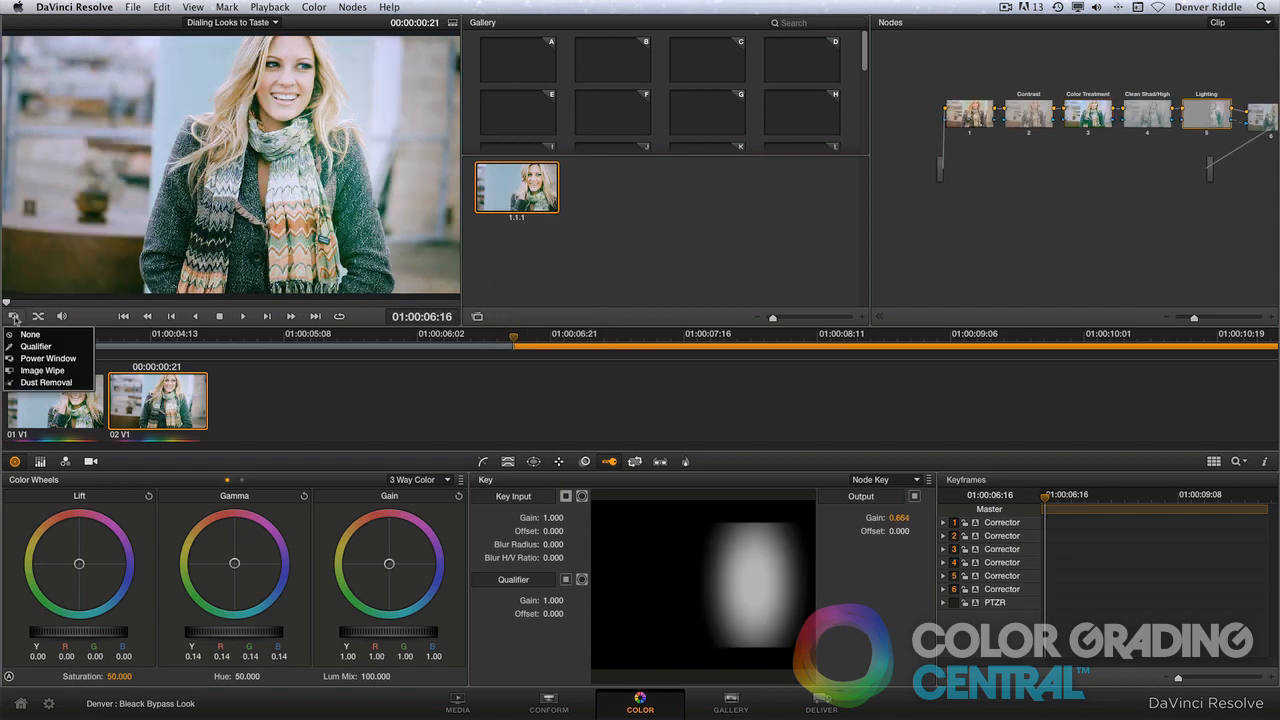
left_click(48, 358)
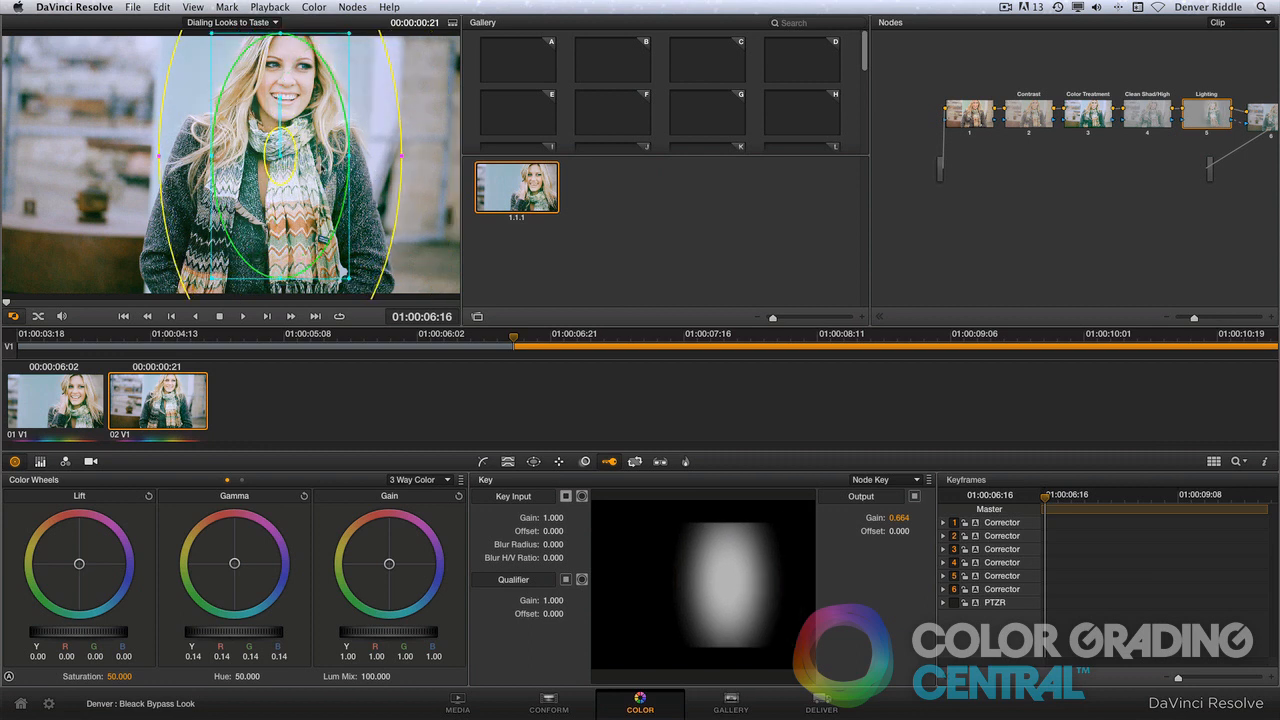
left_click(968, 112)
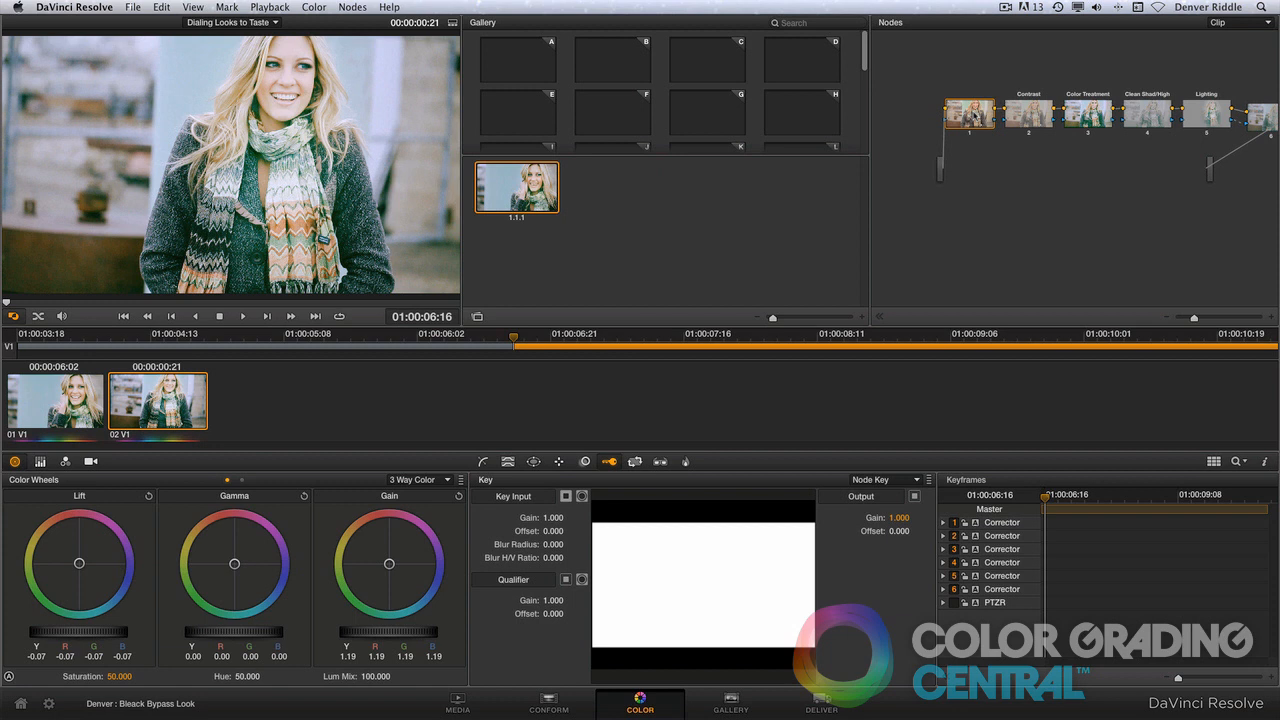